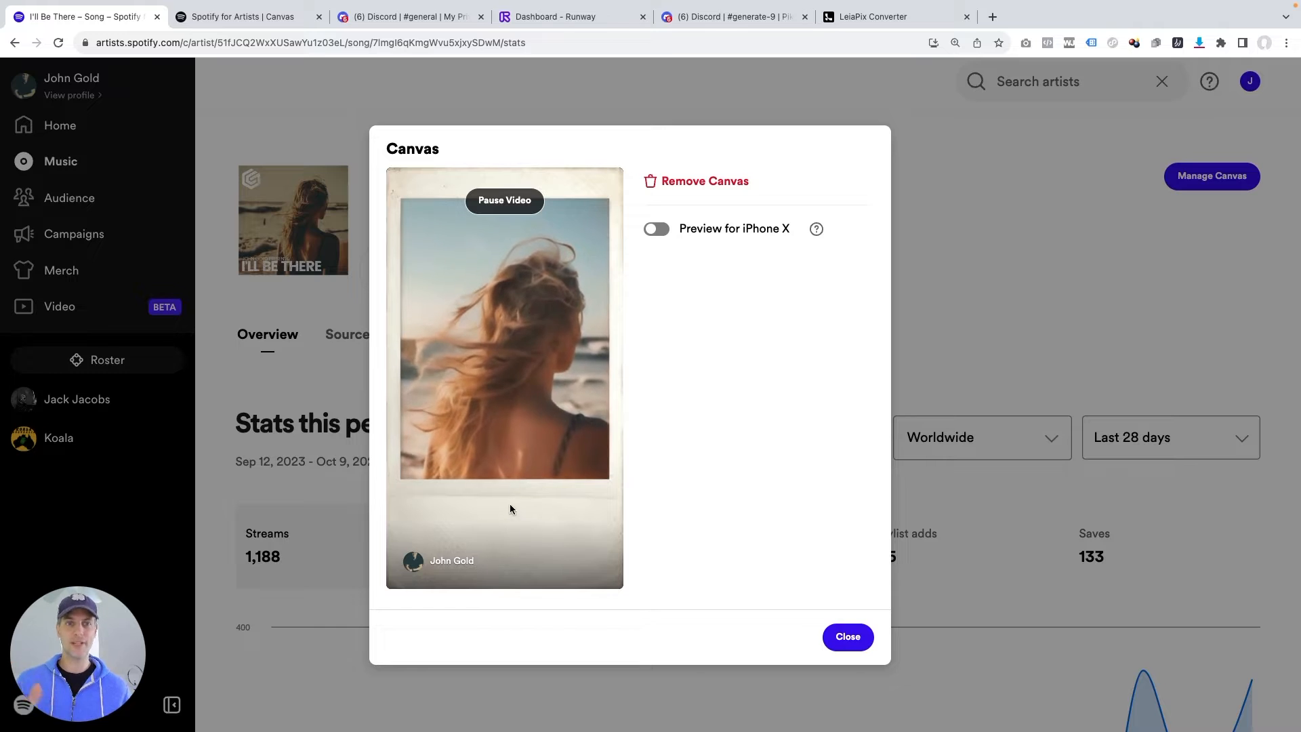
Switch to the 'Spotify for Artists | Canvas' overview tab.
{"action": "left_click", "coordinate": [244, 16]}
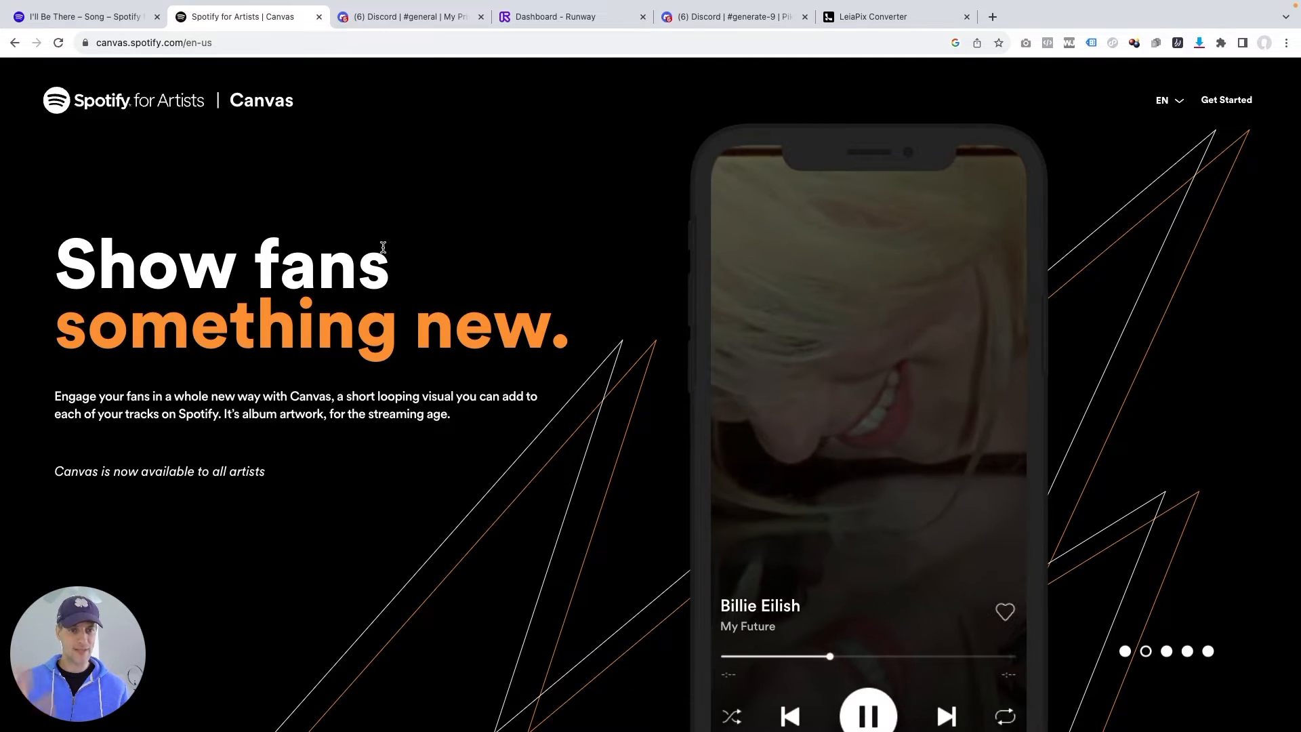
Scroll the Canvas page and highlight the listener engagement statistics paragraph.
{"action": "scroll", "scroll_direction": "down", "scroll_amount": 3}
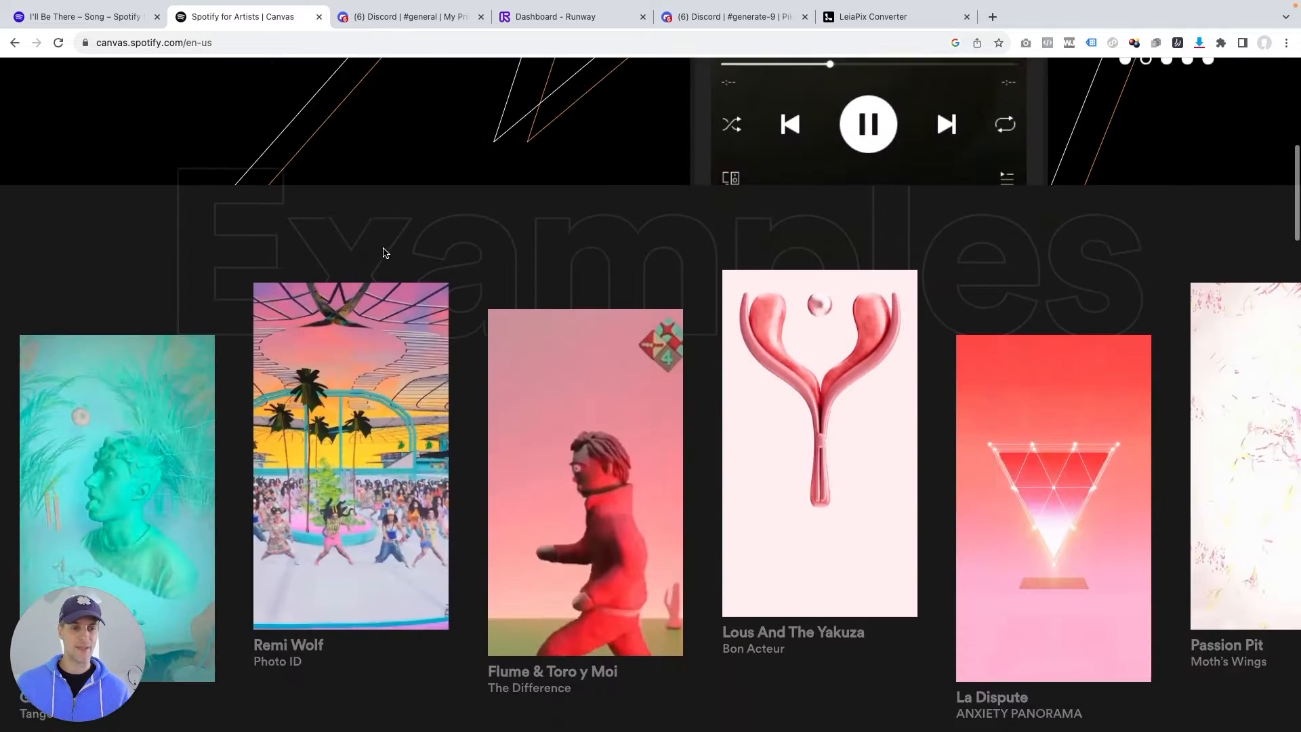
{"action": "scroll", "scroll_direction": "down", "scroll_amount": 3}
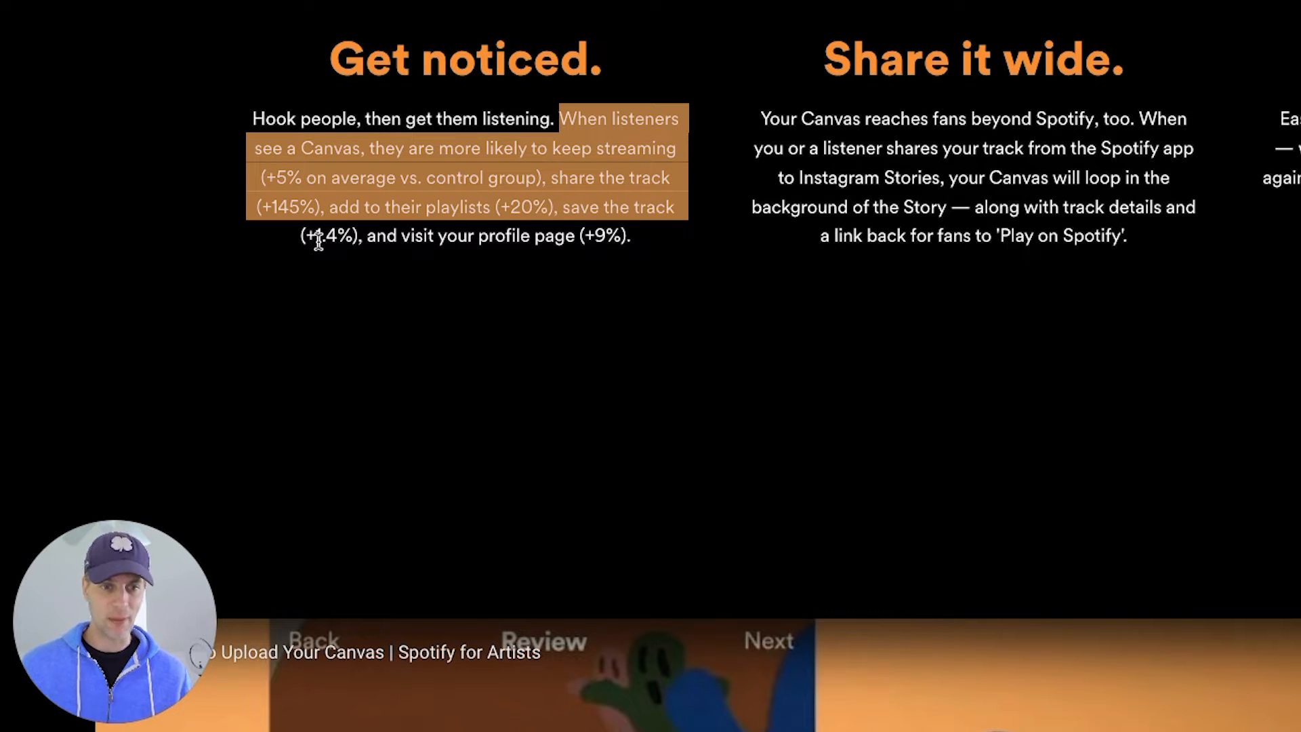
{"action": "left_click_drag", "start_coordinate": [313, 235], "coordinate": [452, 235]}
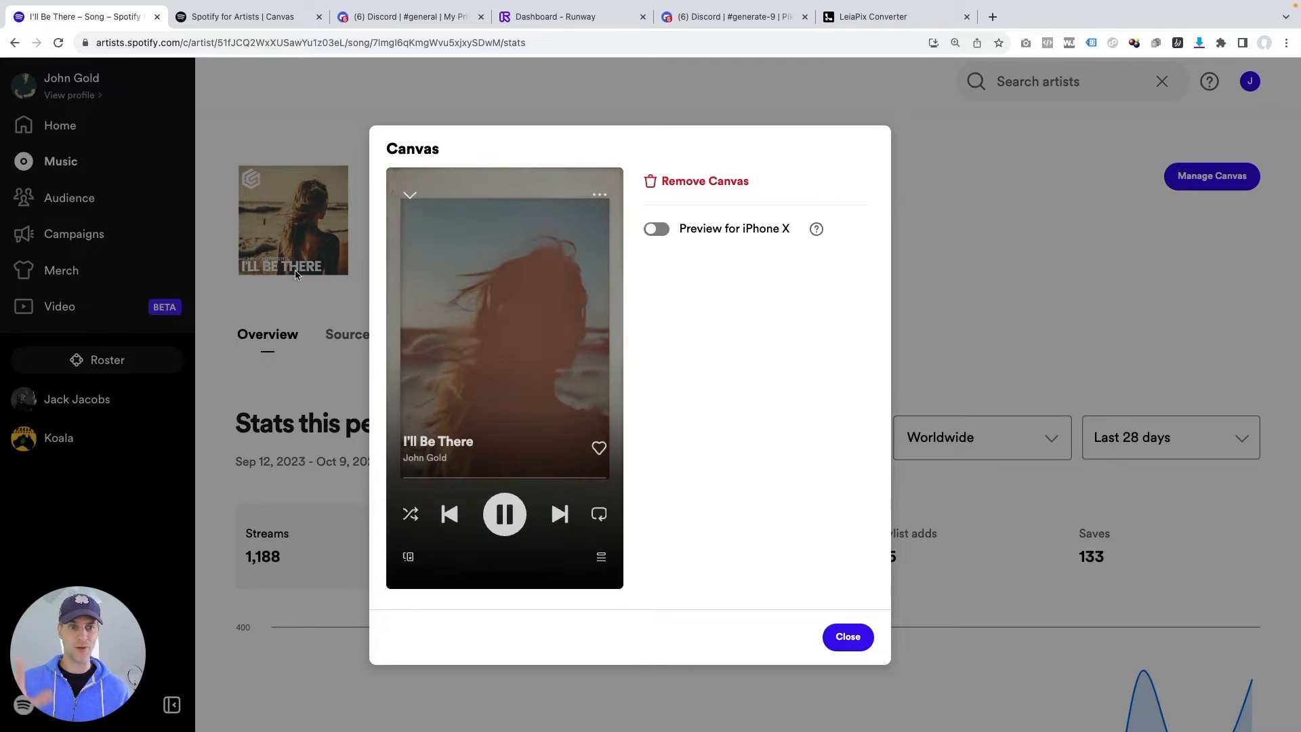
Switch to the Discord #general tab showing the Midjourney beach photo.
{"action": "left_click", "coordinate": [406, 16]}
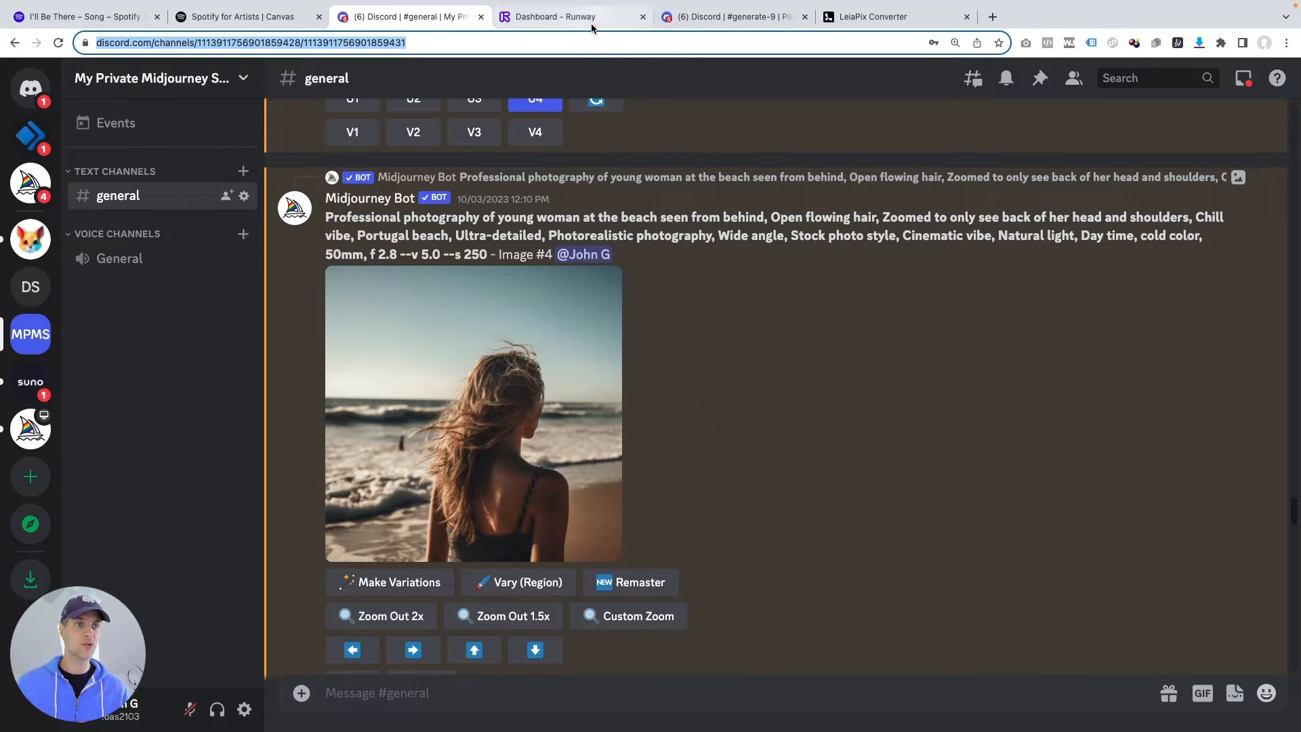
Switch to the 'Dashboard - Runway' tab.
{"action": "left_click", "coordinate": [557, 16]}
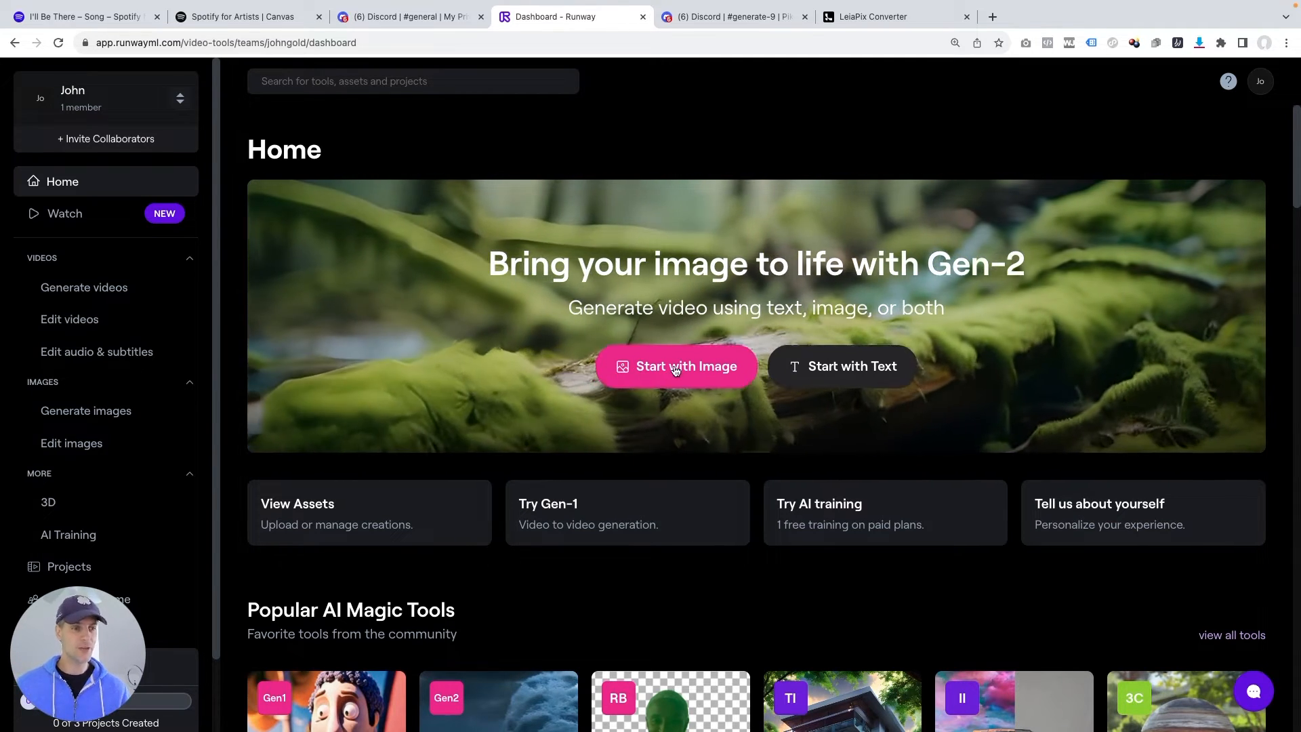
Start Gen-2 from the Midjourney beach image and generate a 4-second video.
{"action": "left_click", "coordinate": [676, 366]}
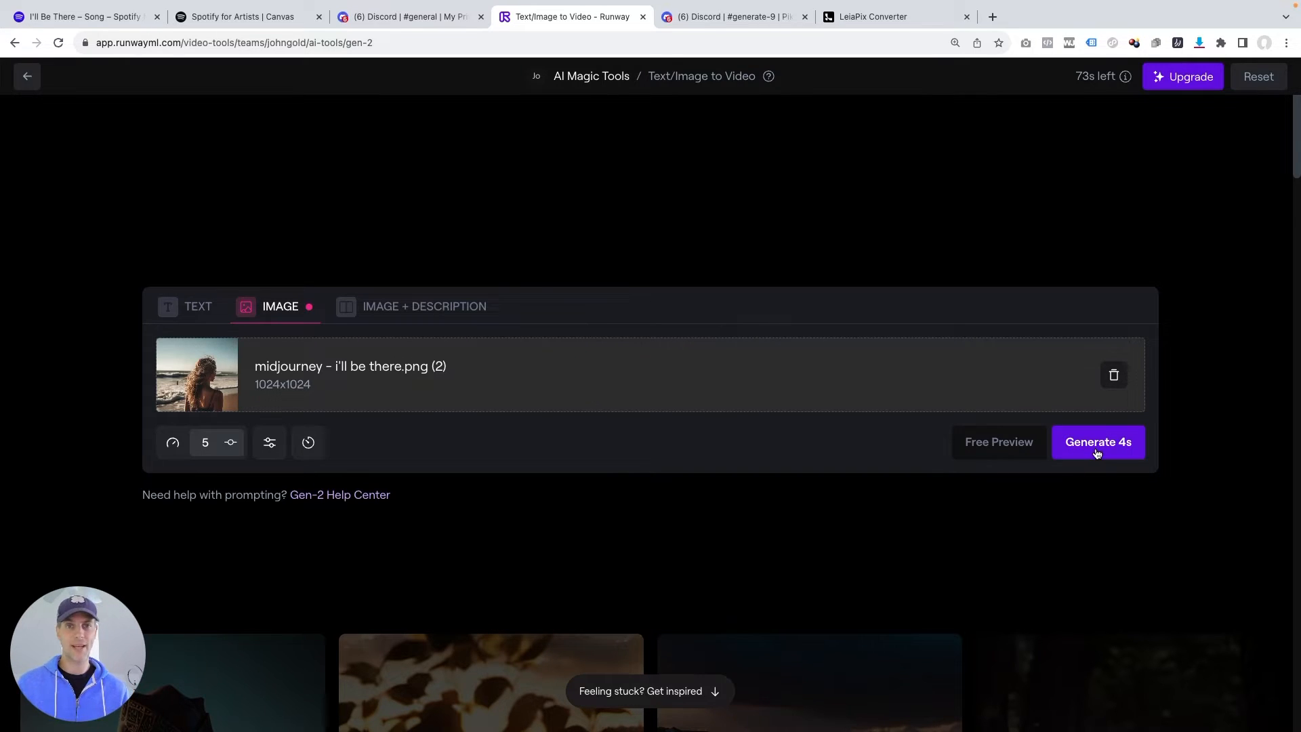
{"action": "left_click", "coordinate": [1098, 441]}
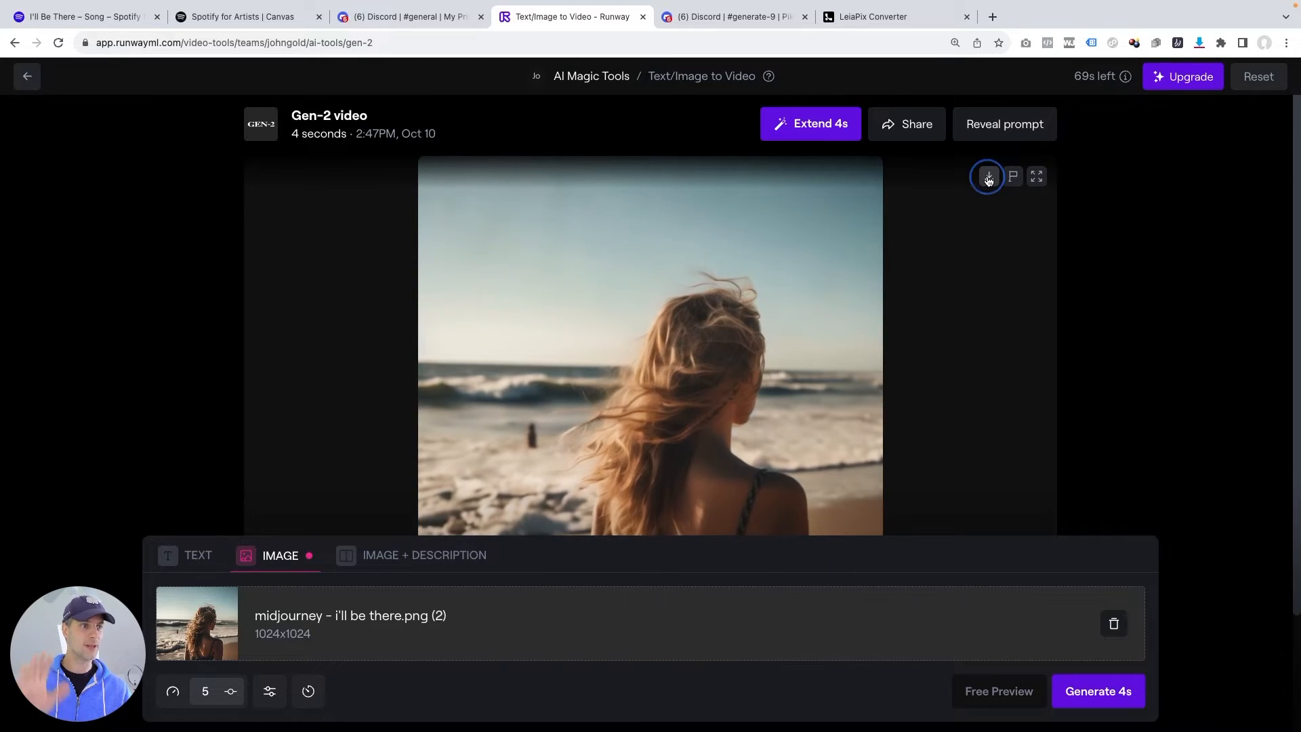
Download the beach clip, extend it to 8 seconds, then switch to Pika Labs.
{"action": "left_click", "coordinate": [988, 176]}
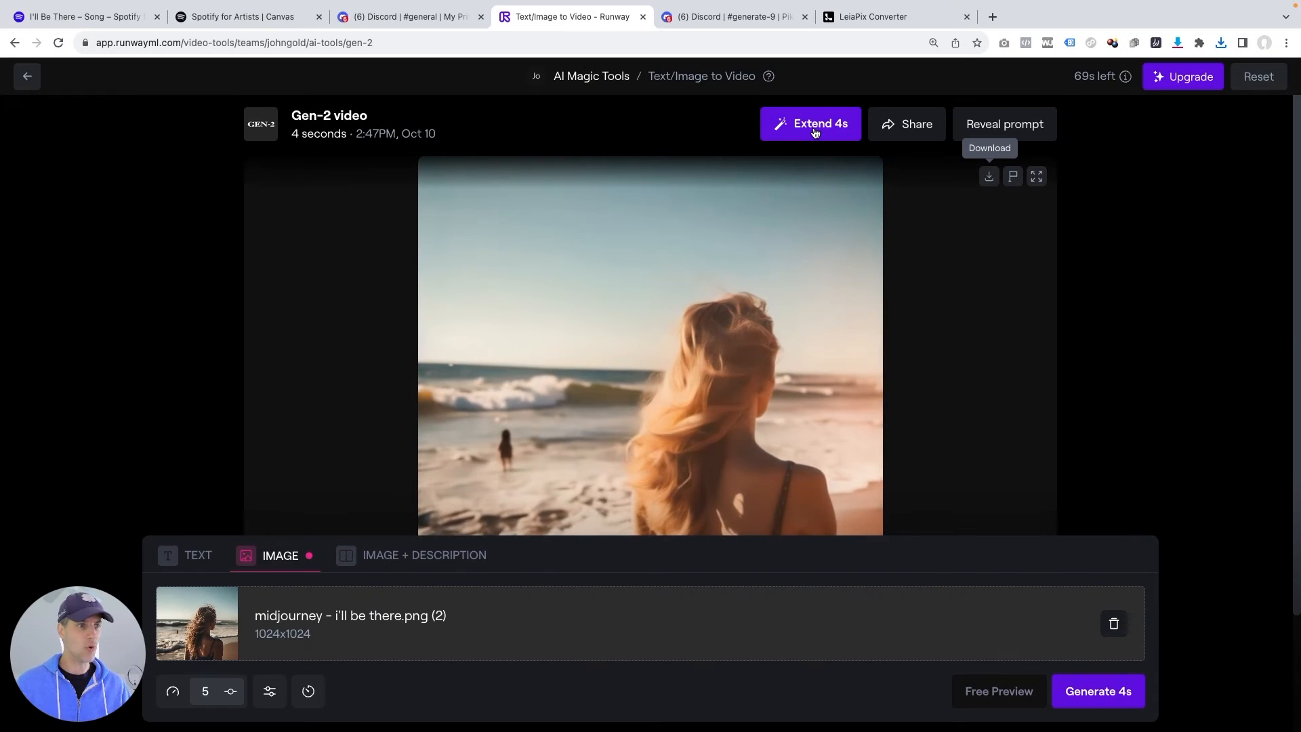
{"action": "left_click", "coordinate": [812, 123]}
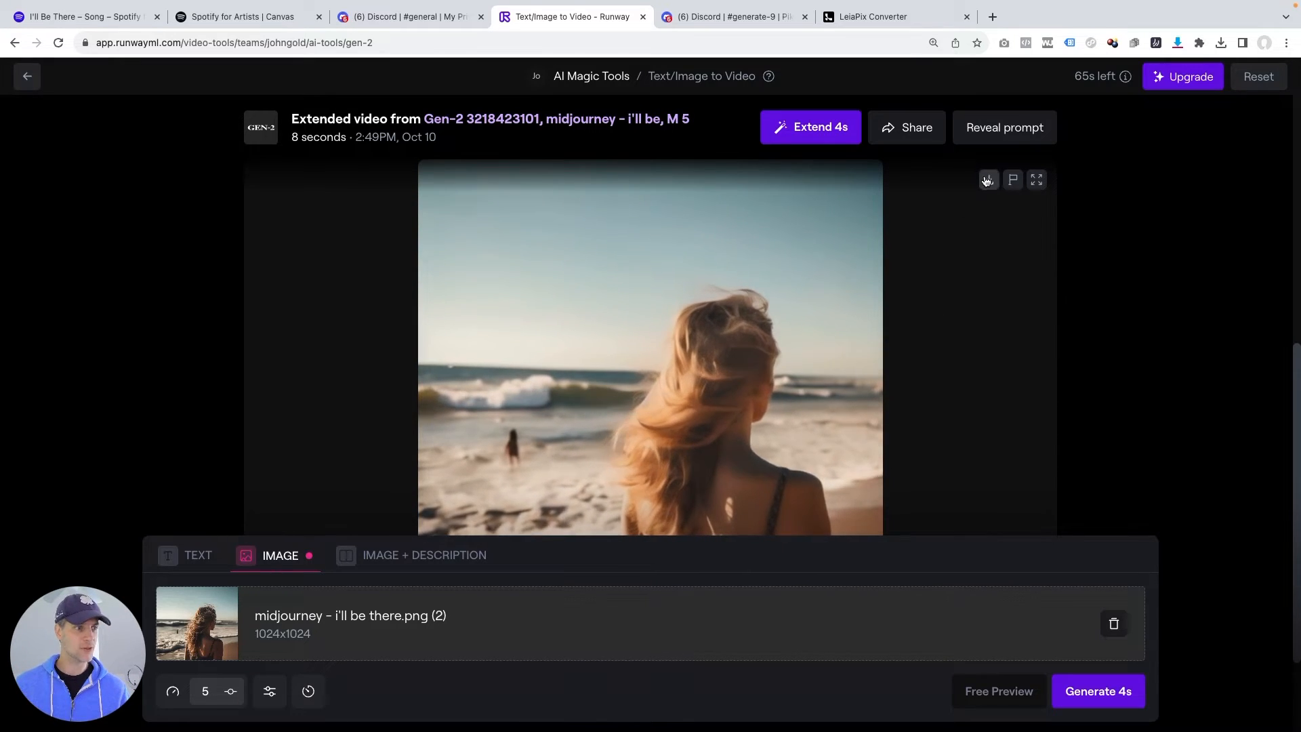
{"action": "mouse_move", "coordinate": [989, 180]}
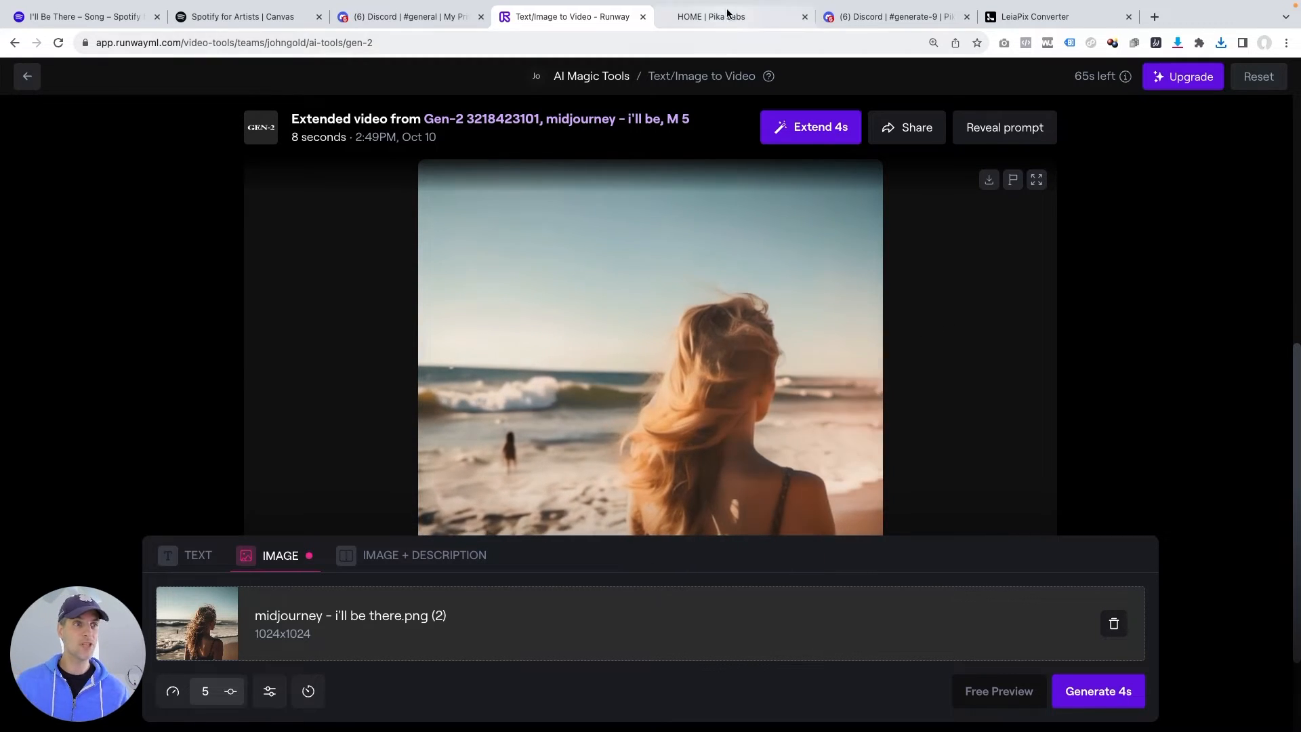
{"action": "left_click", "coordinate": [725, 16]}
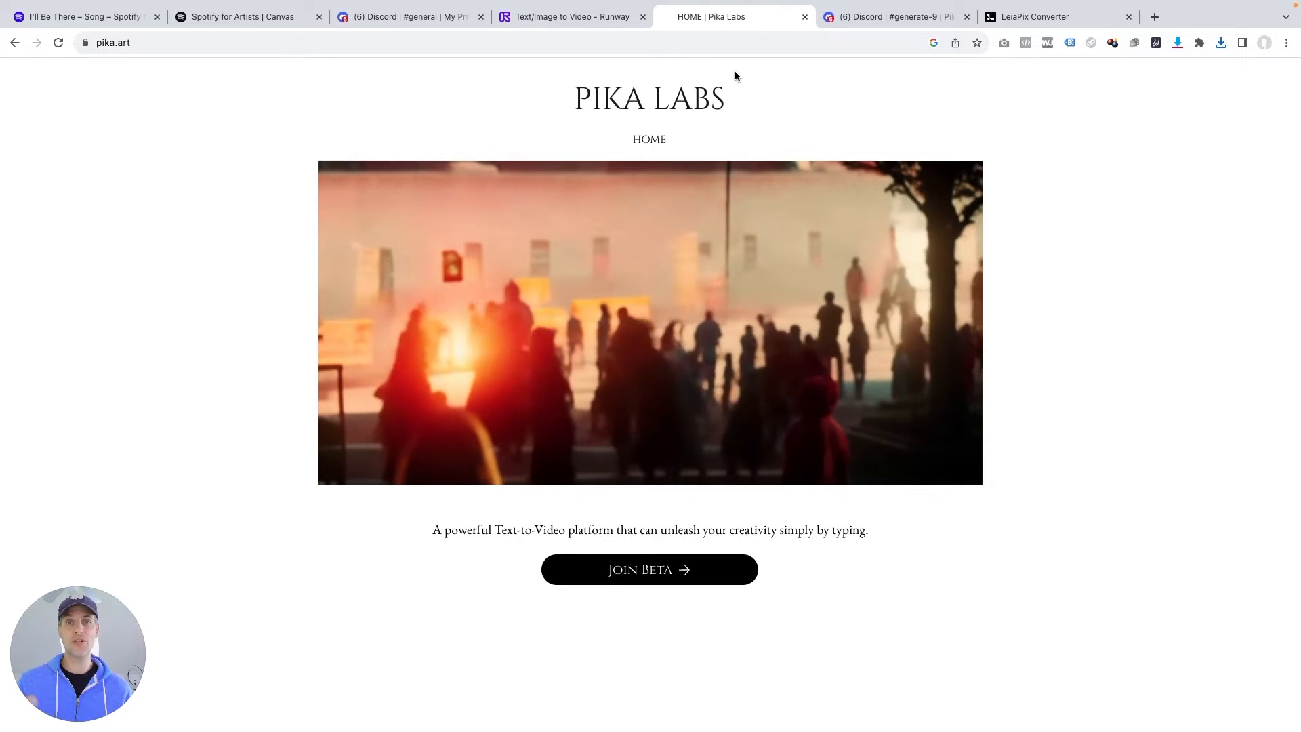
{"action": "mouse_move", "coordinate": [881, 19]}
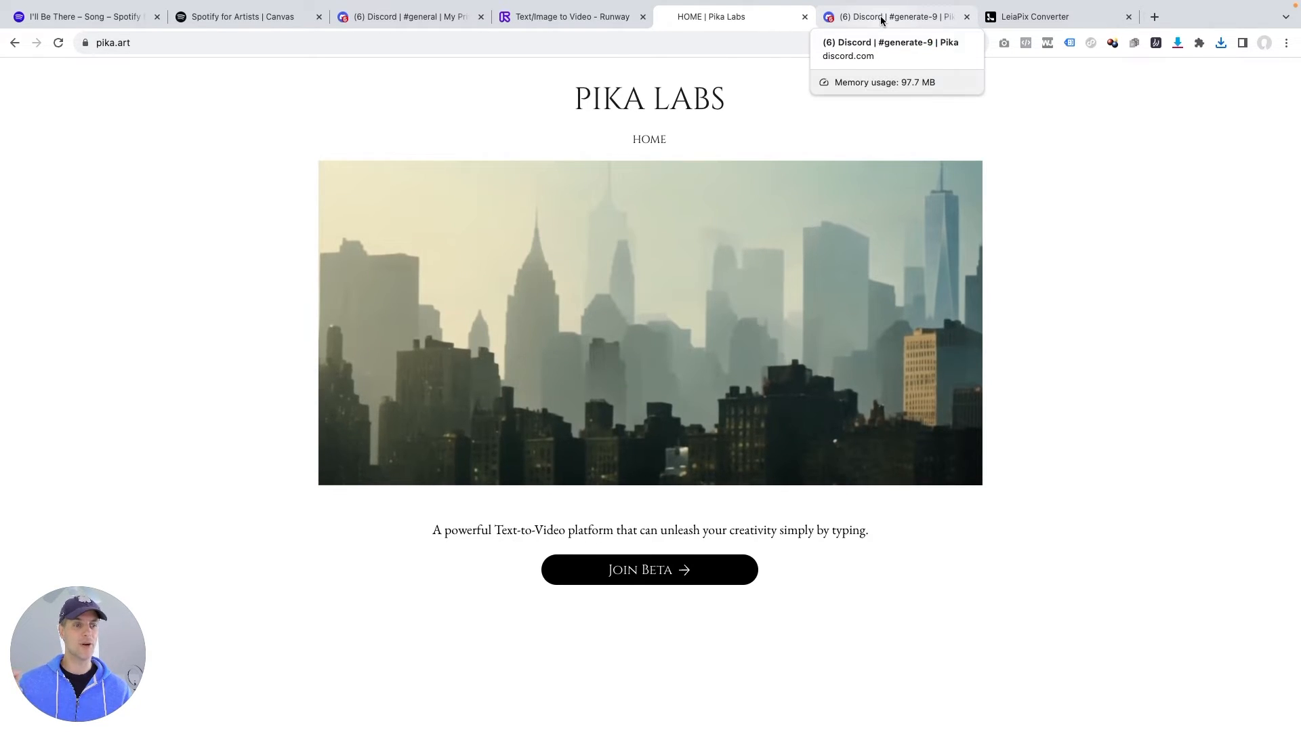
Switch to the Pika Discord #generate-9 channel.
{"action": "left_click", "coordinate": [891, 17]}
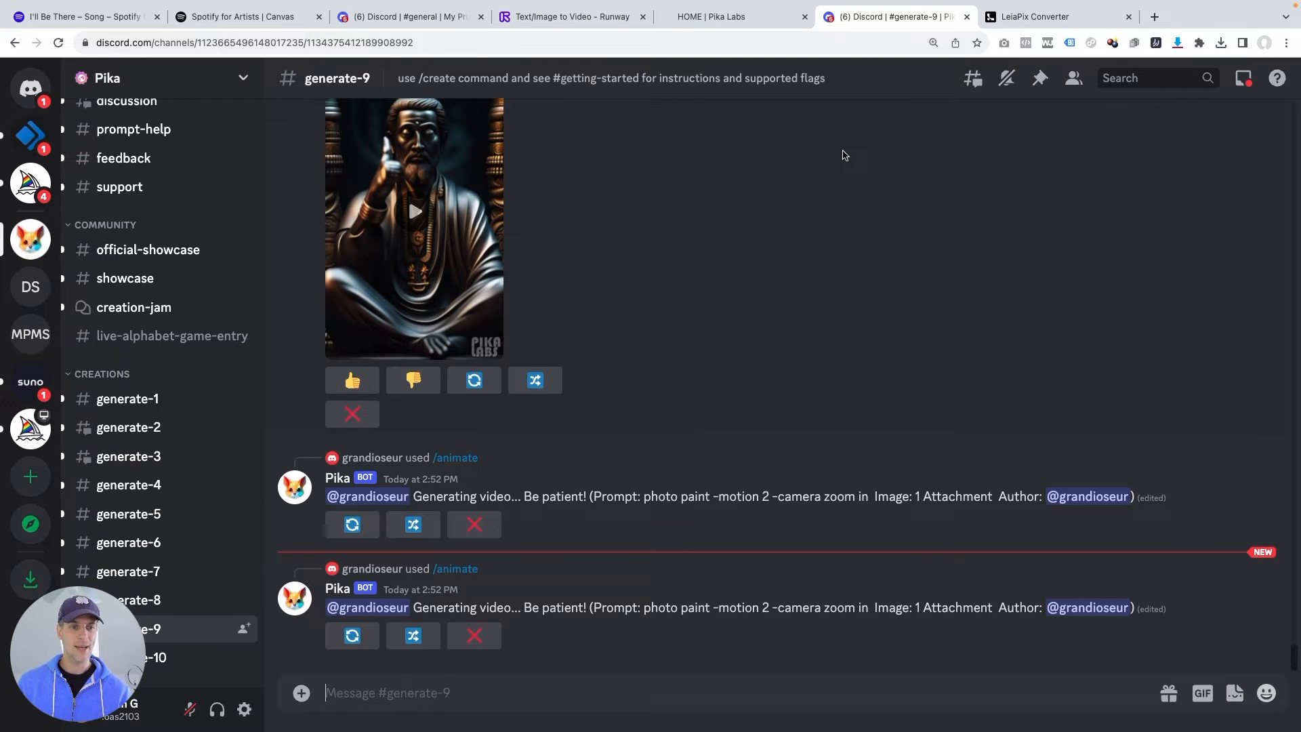
{"action": "mouse_move", "coordinate": [843, 224]}
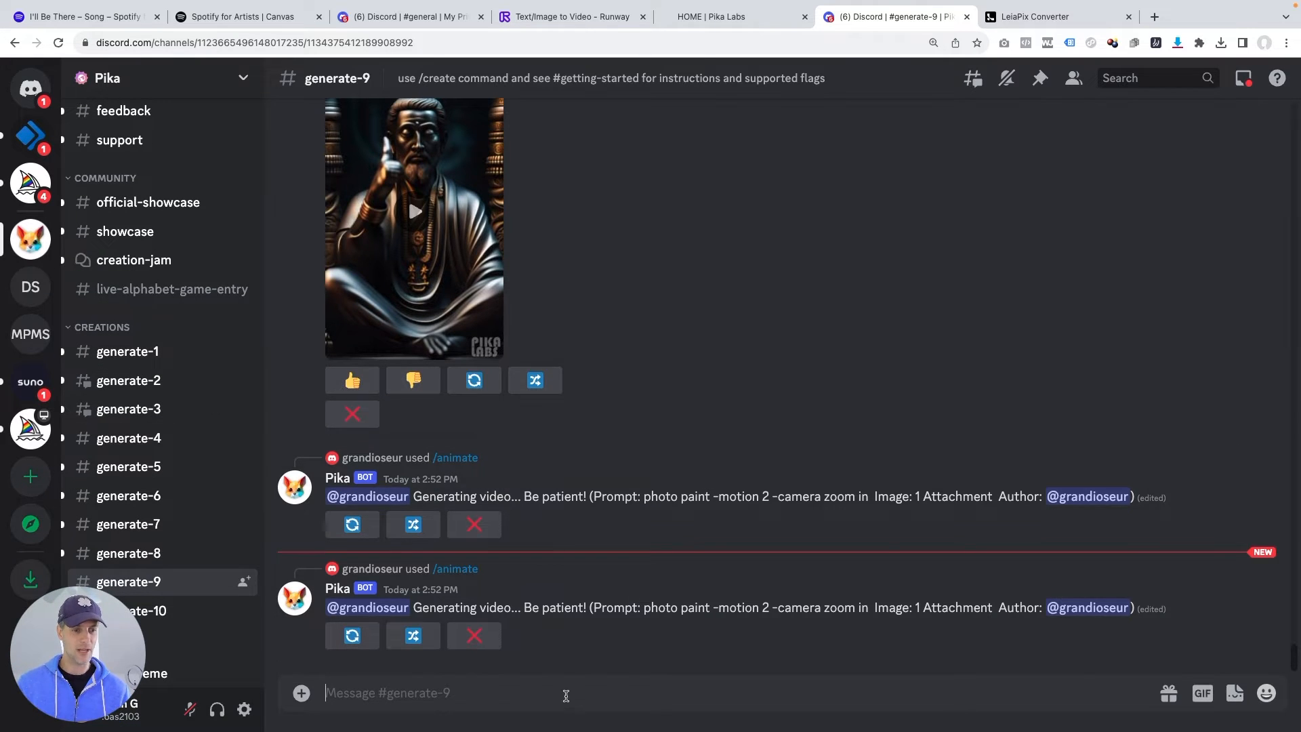
Run Pika's /animate on the beach image, then play and stop the 3-second result.
{"action": "type", "text": "/animate"}
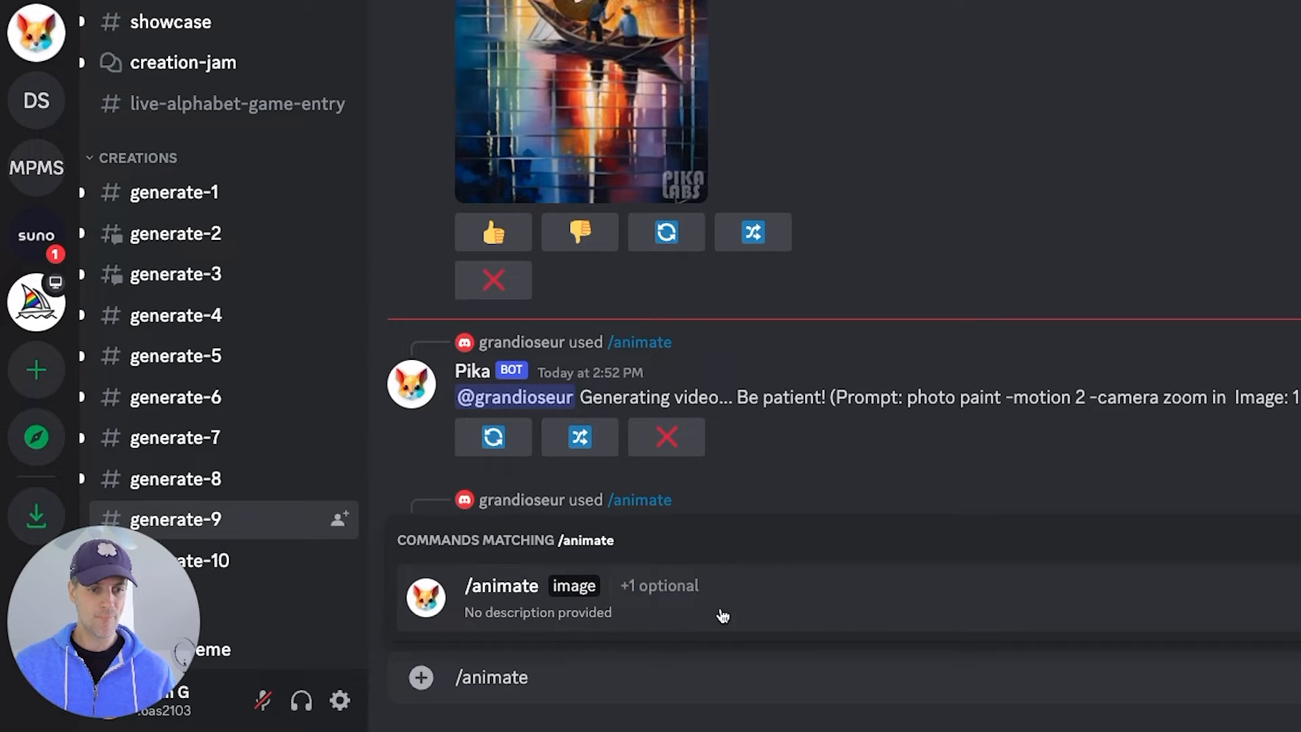
{"action": "left_click", "coordinate": [500, 595]}
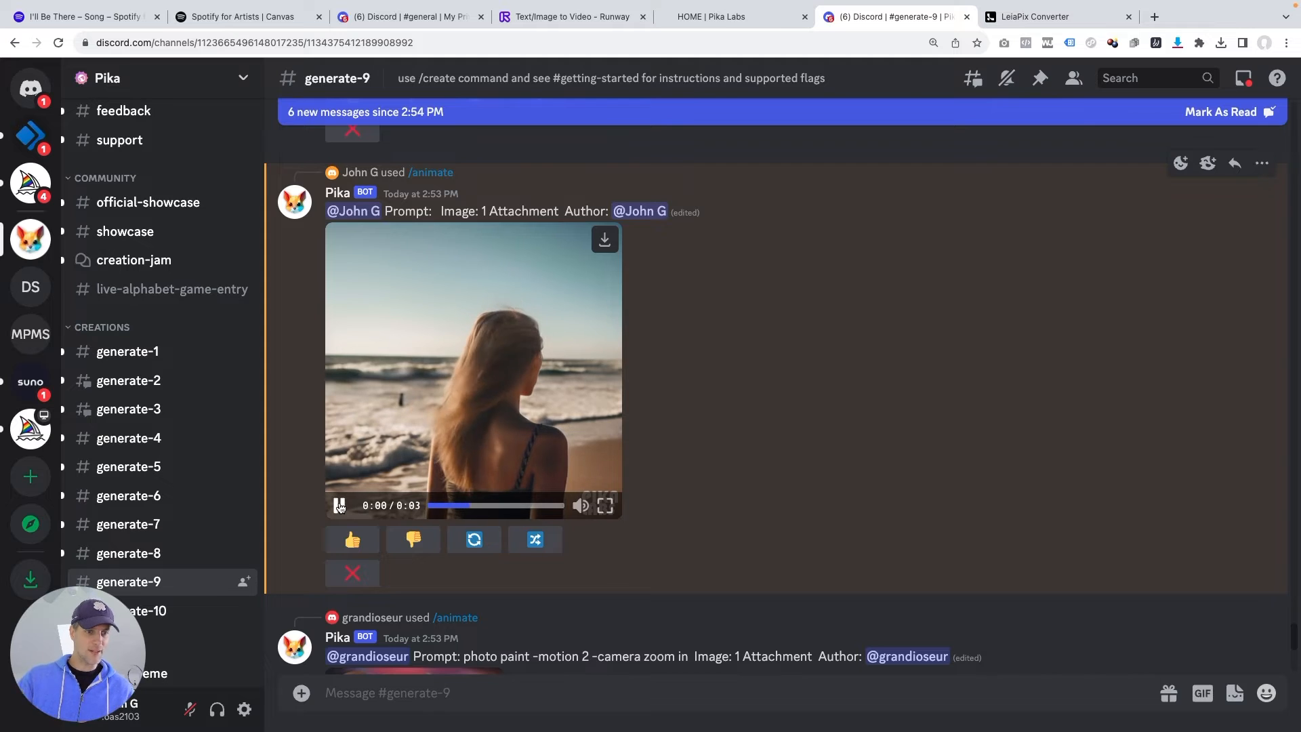
{"action": "left_click", "coordinate": [339, 505]}
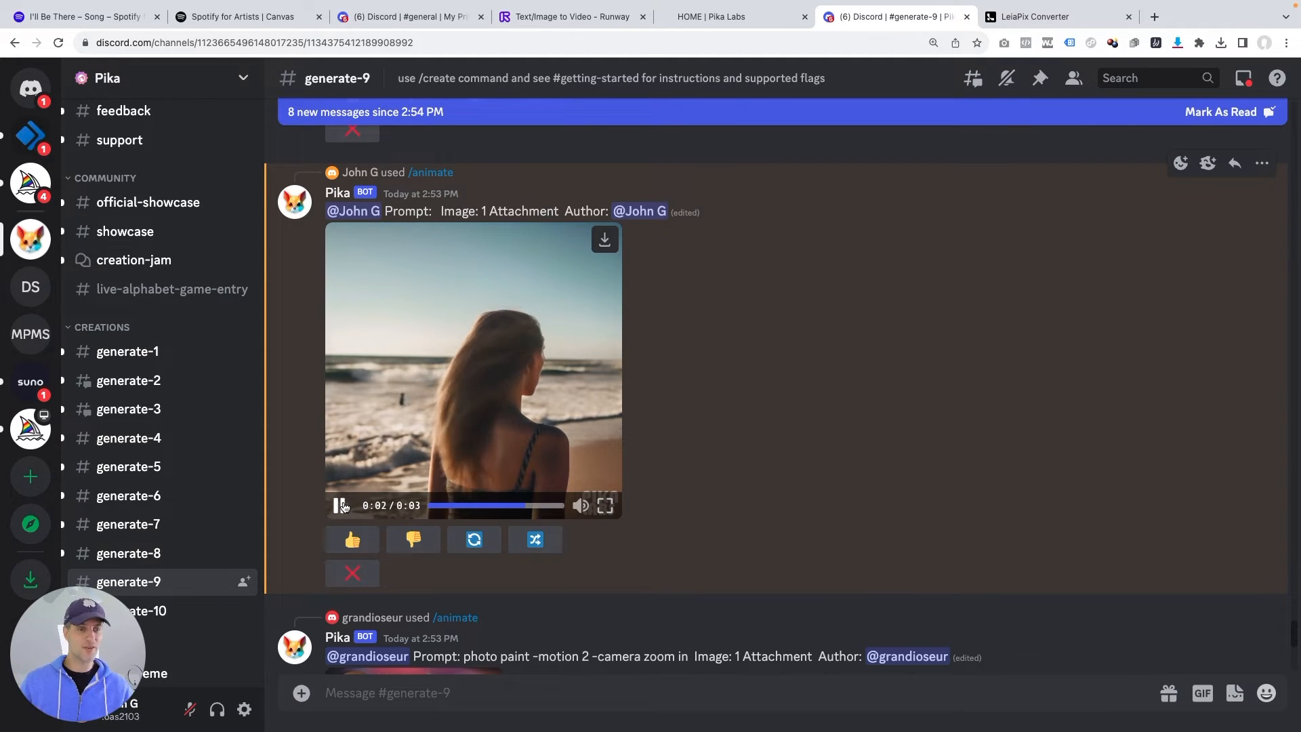
{"action": "left_click", "coordinate": [337, 506]}
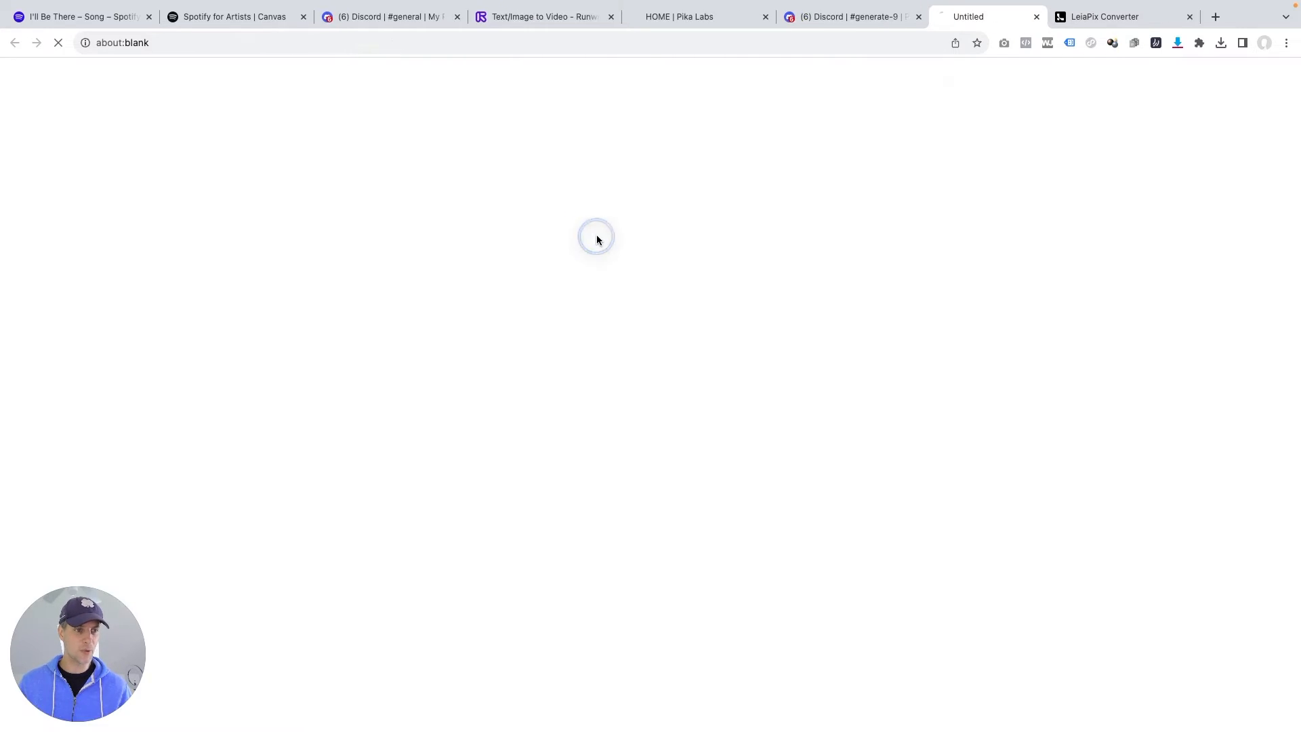
{"action": "left_click", "coordinate": [877, 17]}
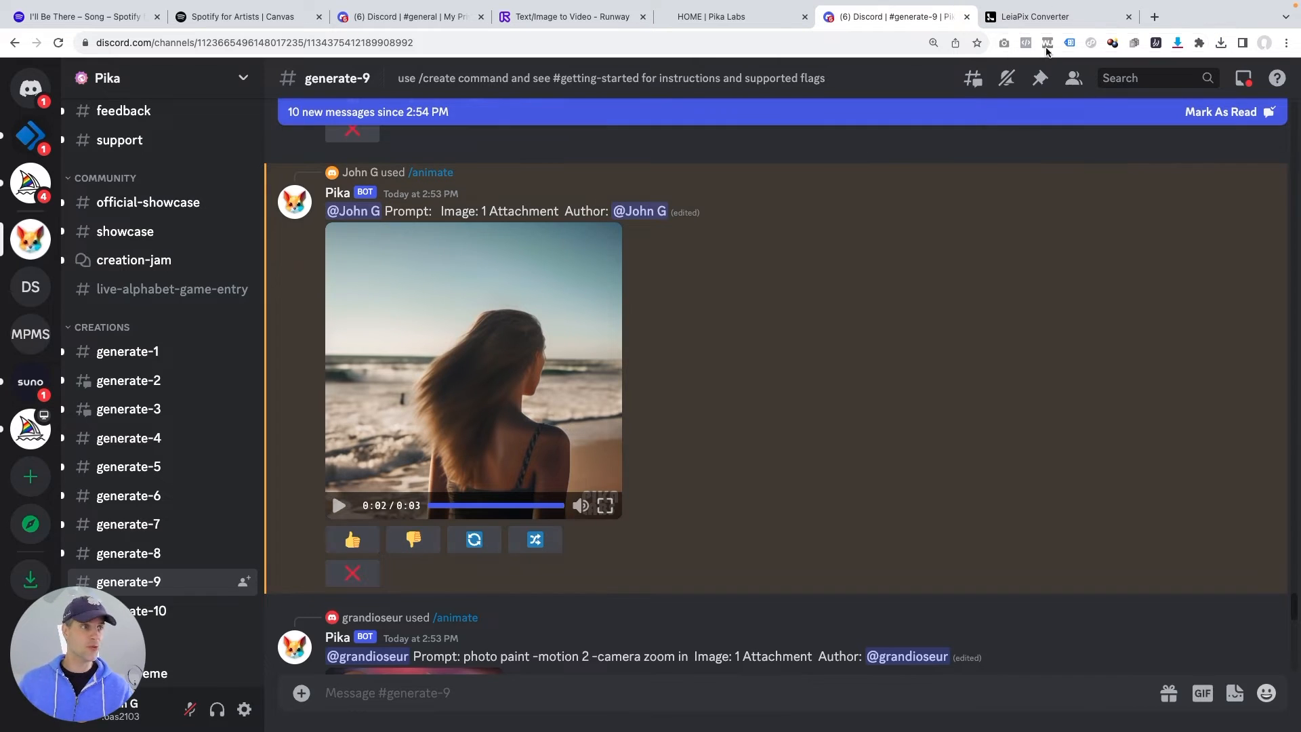
In LeiaPix, choose Perspective style, Long animation length, and adjust the motion amount.
{"action": "left_click", "coordinate": [1052, 17]}
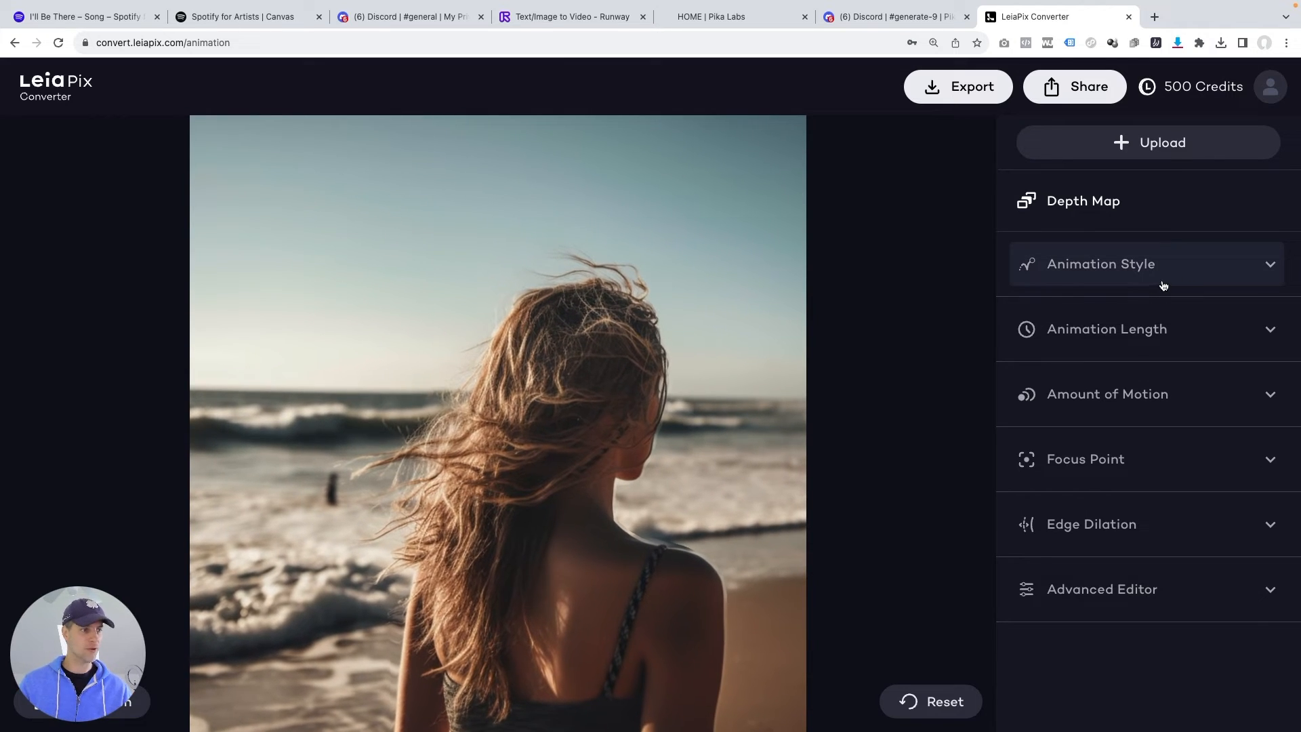
{"action": "left_click", "coordinate": [1101, 264]}
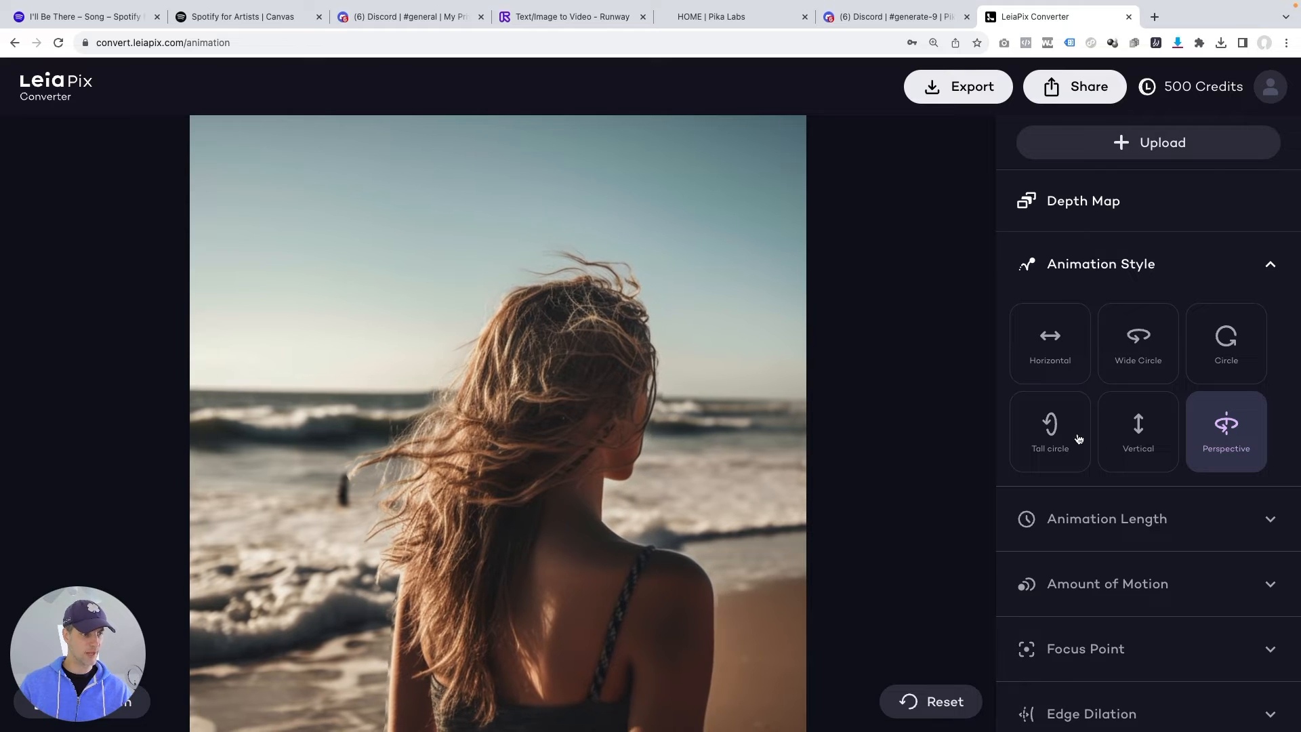
{"action": "left_click", "coordinate": [1138, 431]}
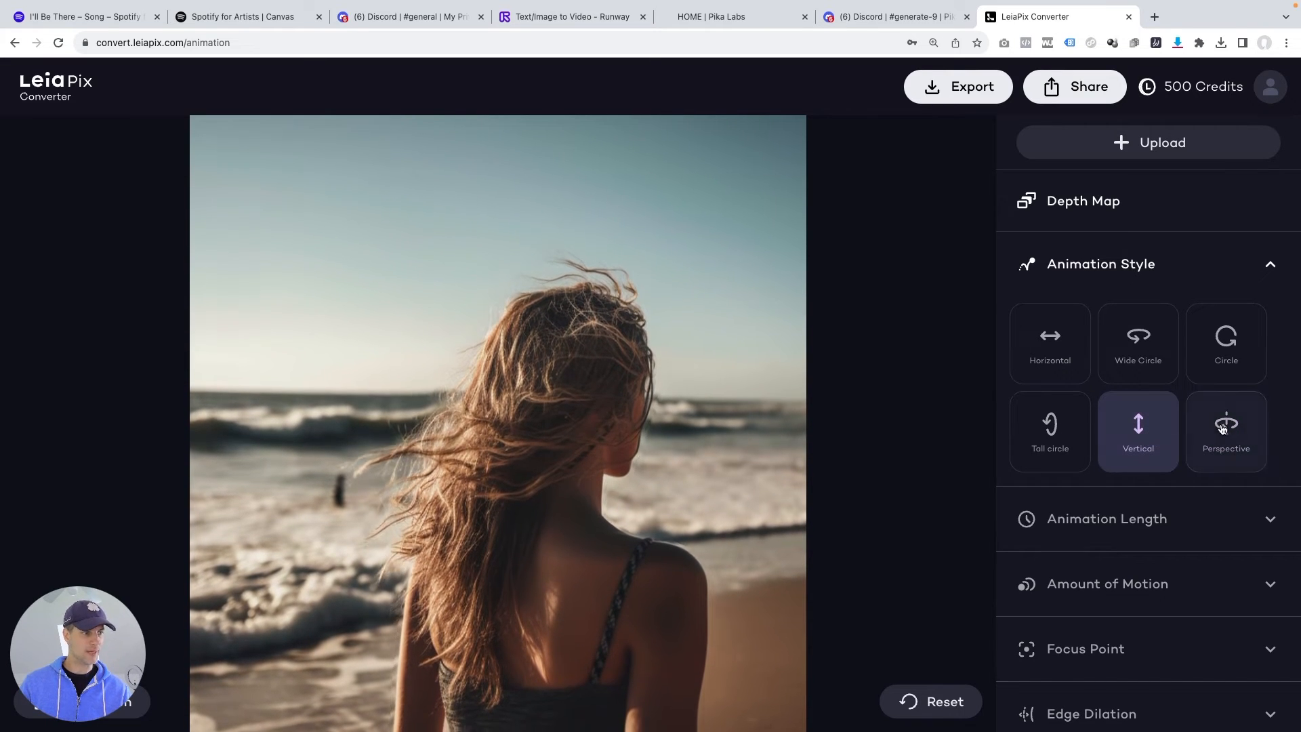
{"action": "left_click", "coordinate": [1226, 430]}
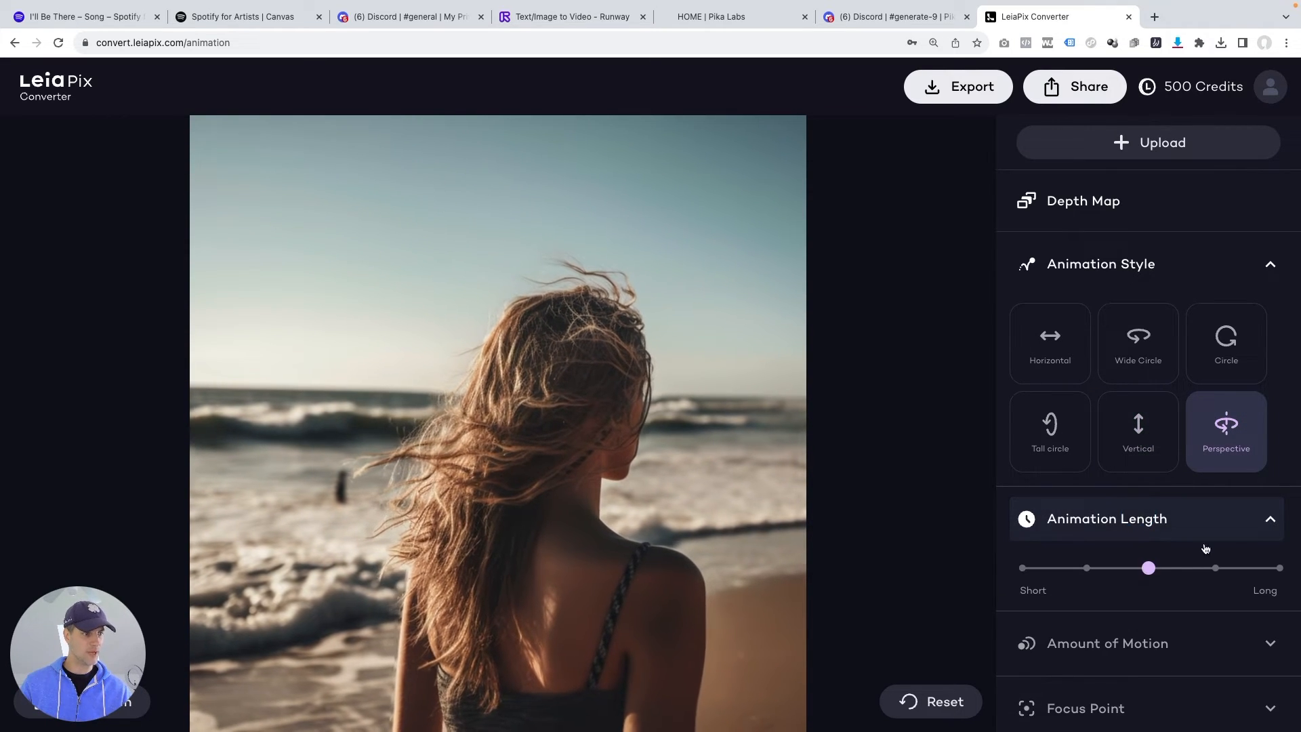
{"action": "left_click_drag", "start_coordinate": [1149, 568], "coordinate": [1278, 568]}
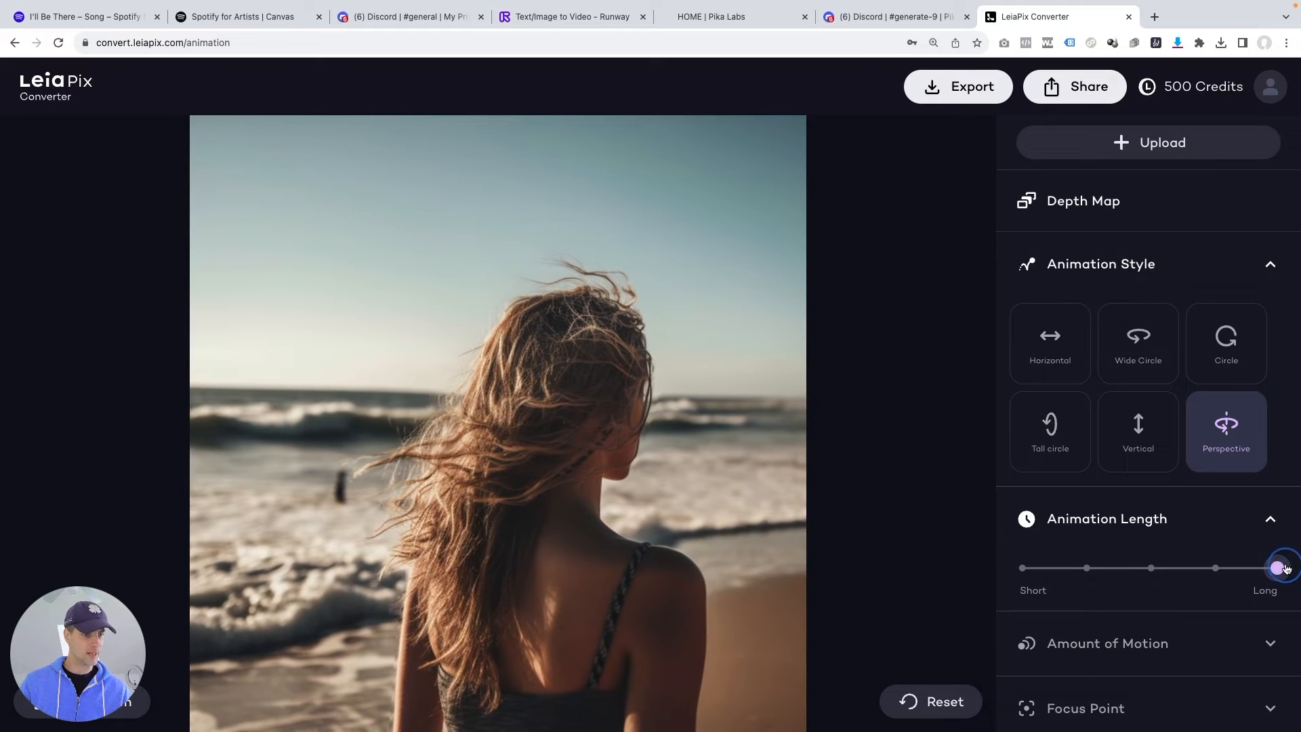
{"action": "left_click", "coordinate": [1100, 264]}
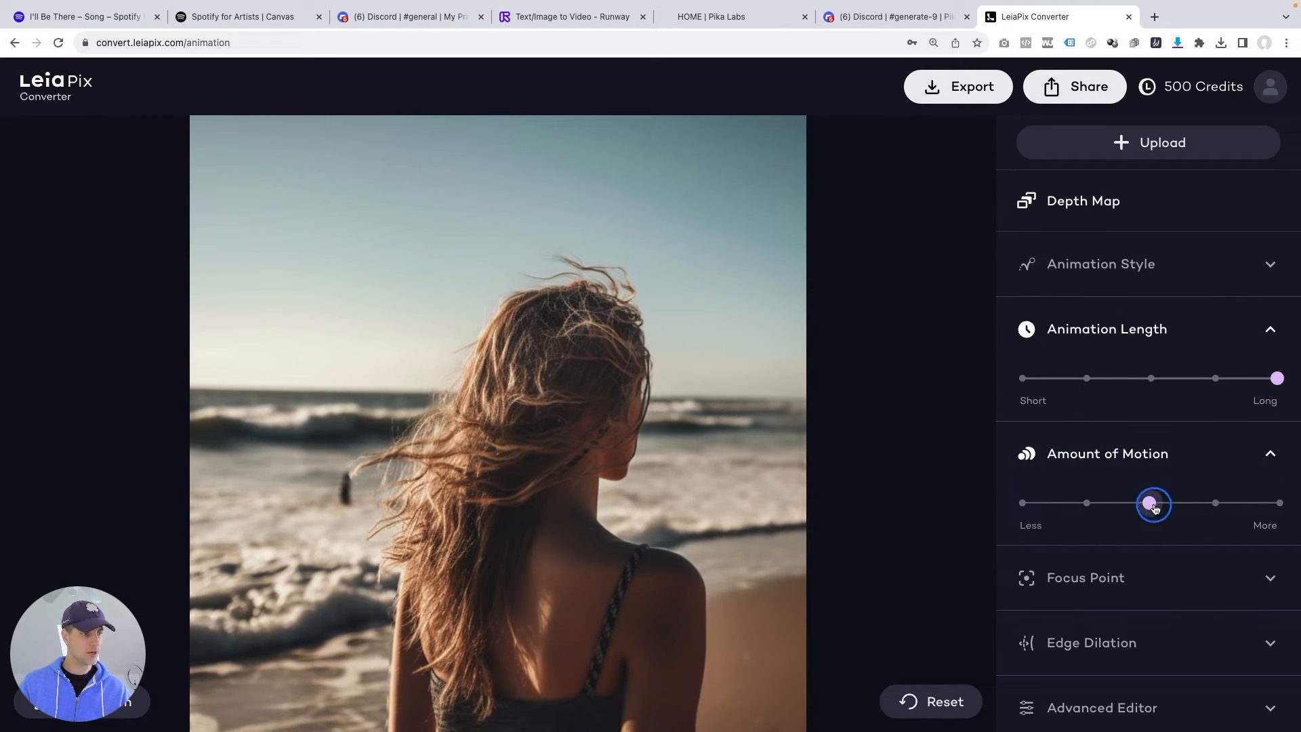
{"action": "left_click_drag", "start_coordinate": [1152, 502], "coordinate": [1276, 503]}
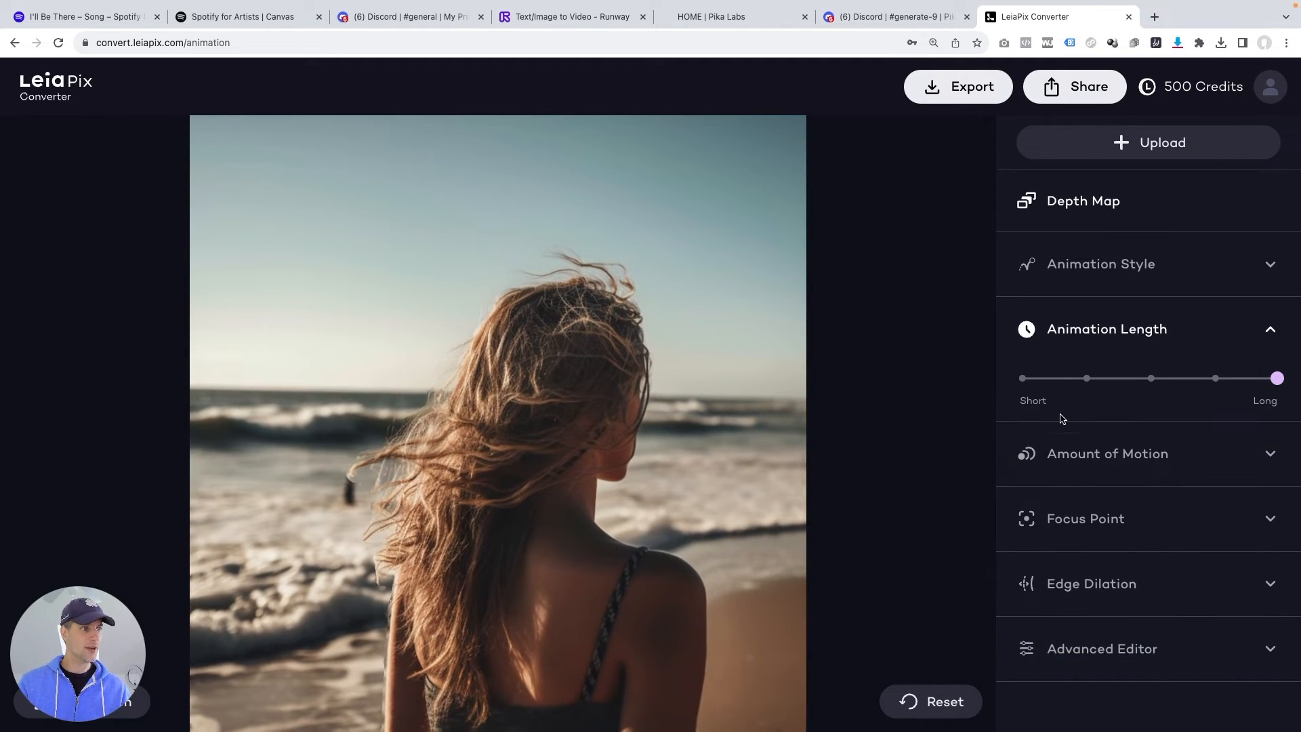
Export the beach animation as an original-size MP4 and close the Congrats notice.
{"action": "left_click", "coordinate": [966, 86]}
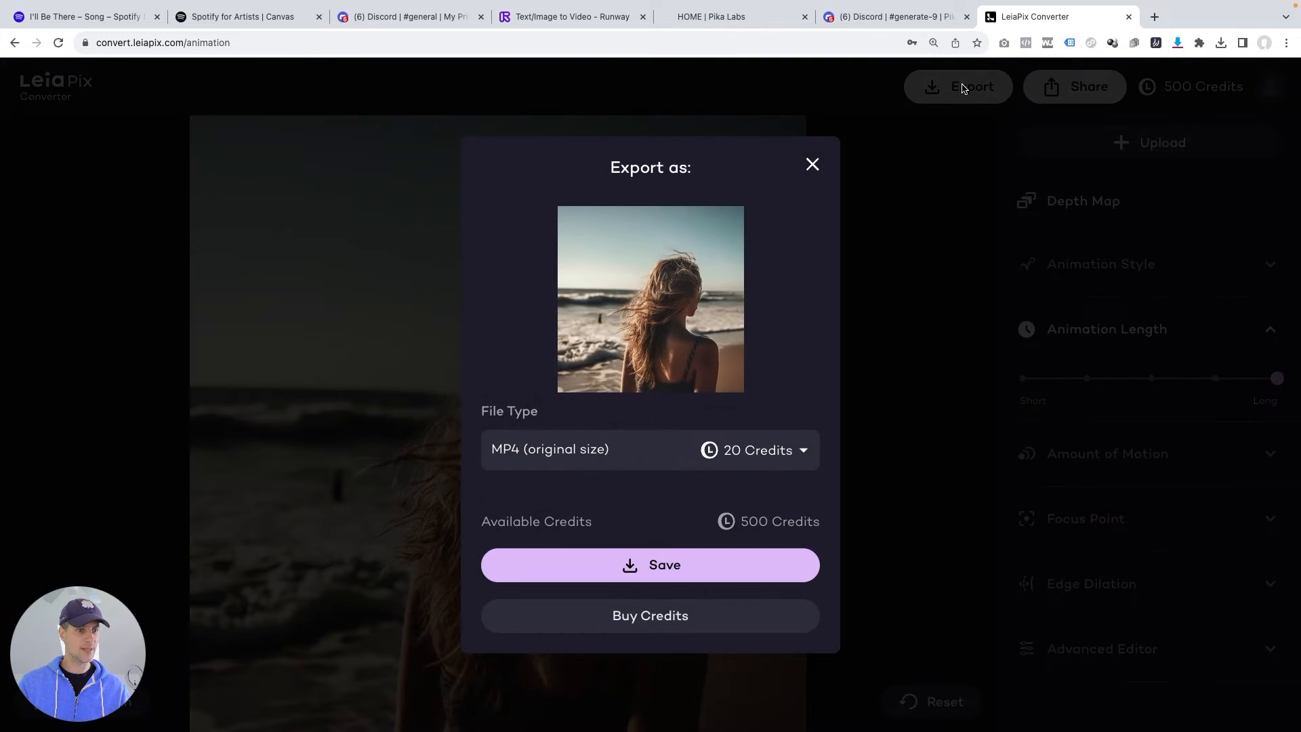
{"action": "mouse_move", "coordinate": [762, 532]}
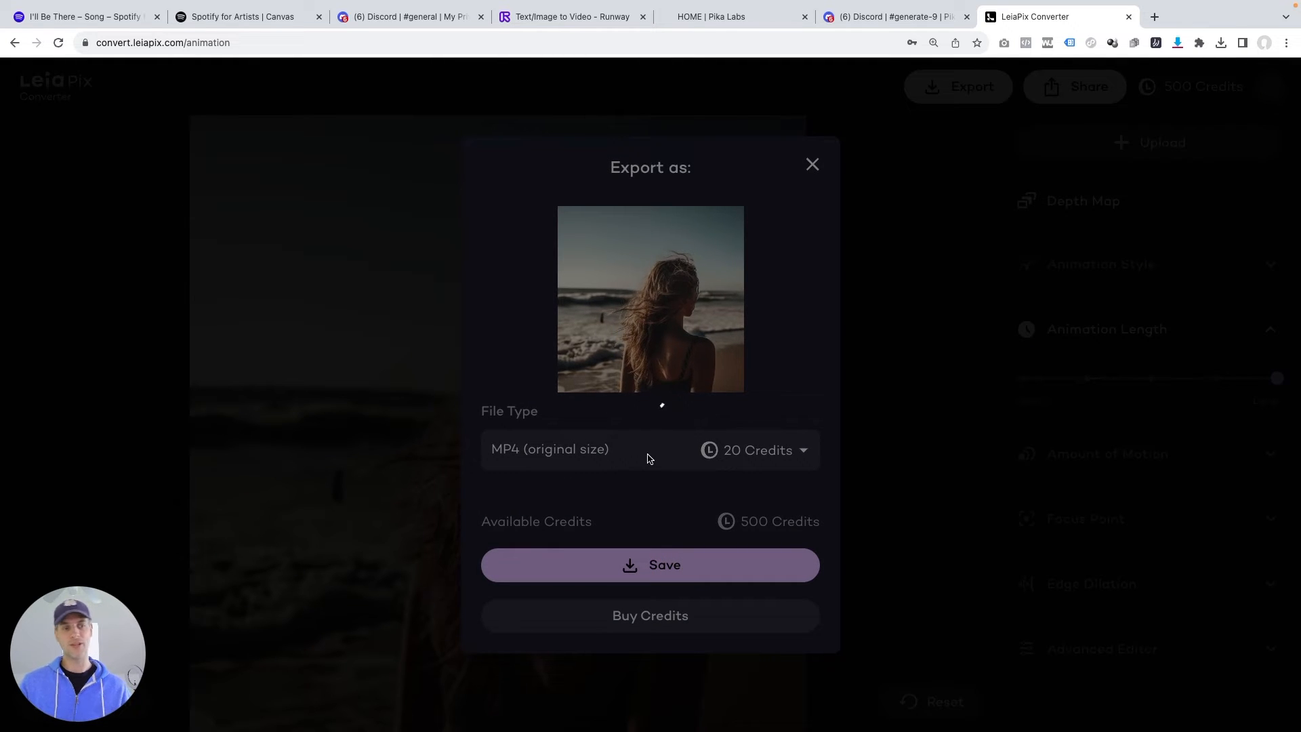
{"action": "left_click", "coordinate": [649, 565]}
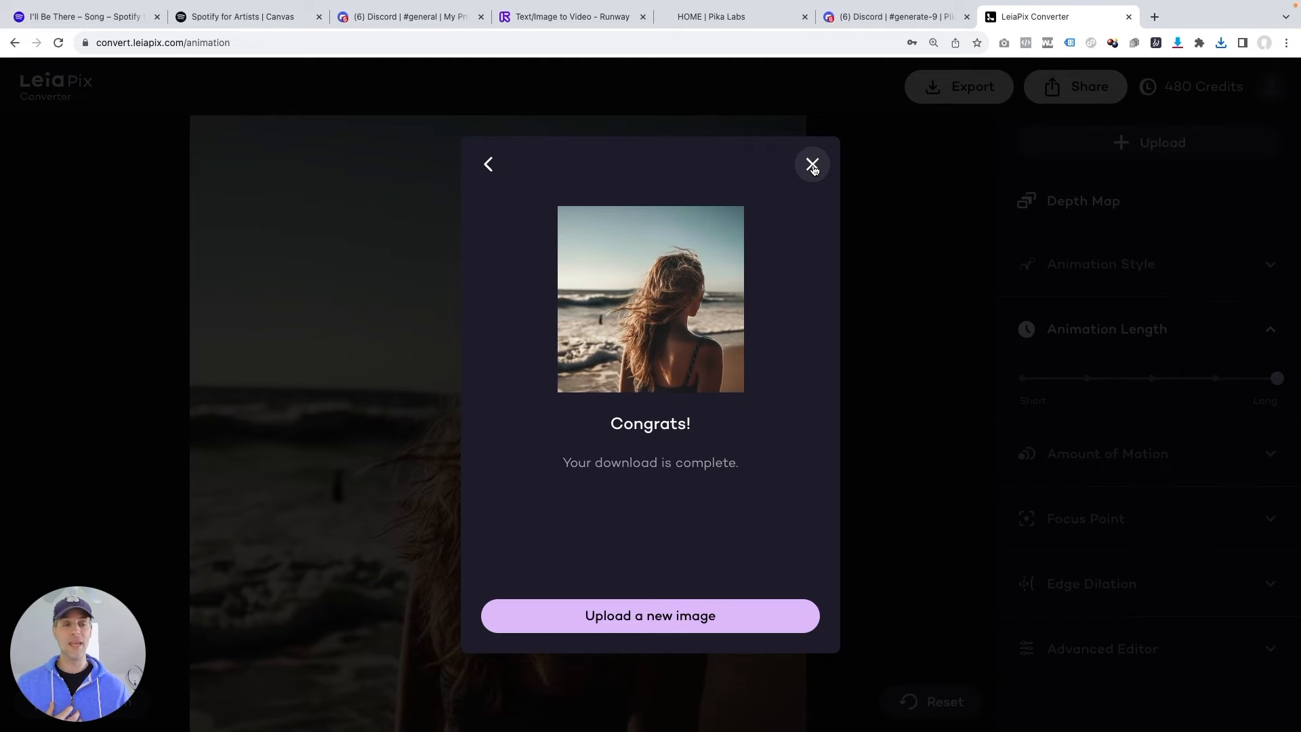
{"action": "left_click", "coordinate": [574, 16]}
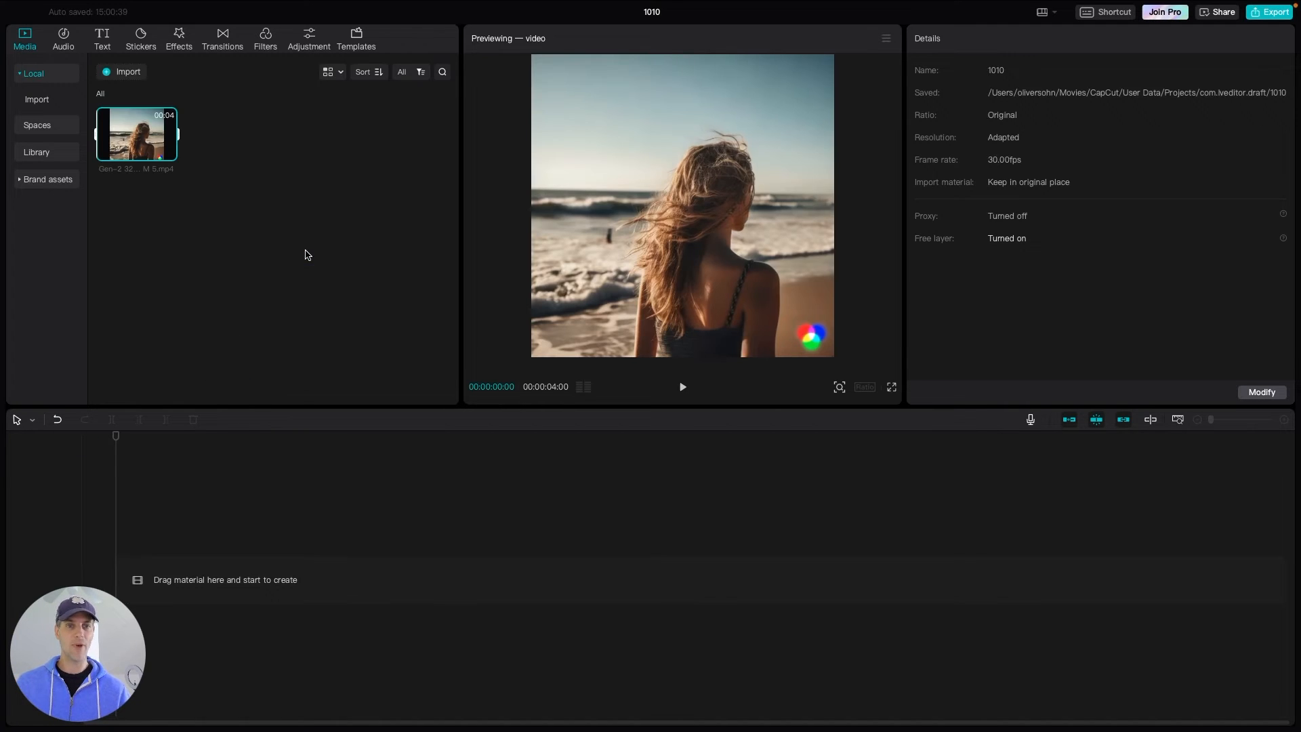
Play and pause the imported 4-second beach clip preview in the media panel.
{"action": "left_click", "coordinate": [683, 386]}
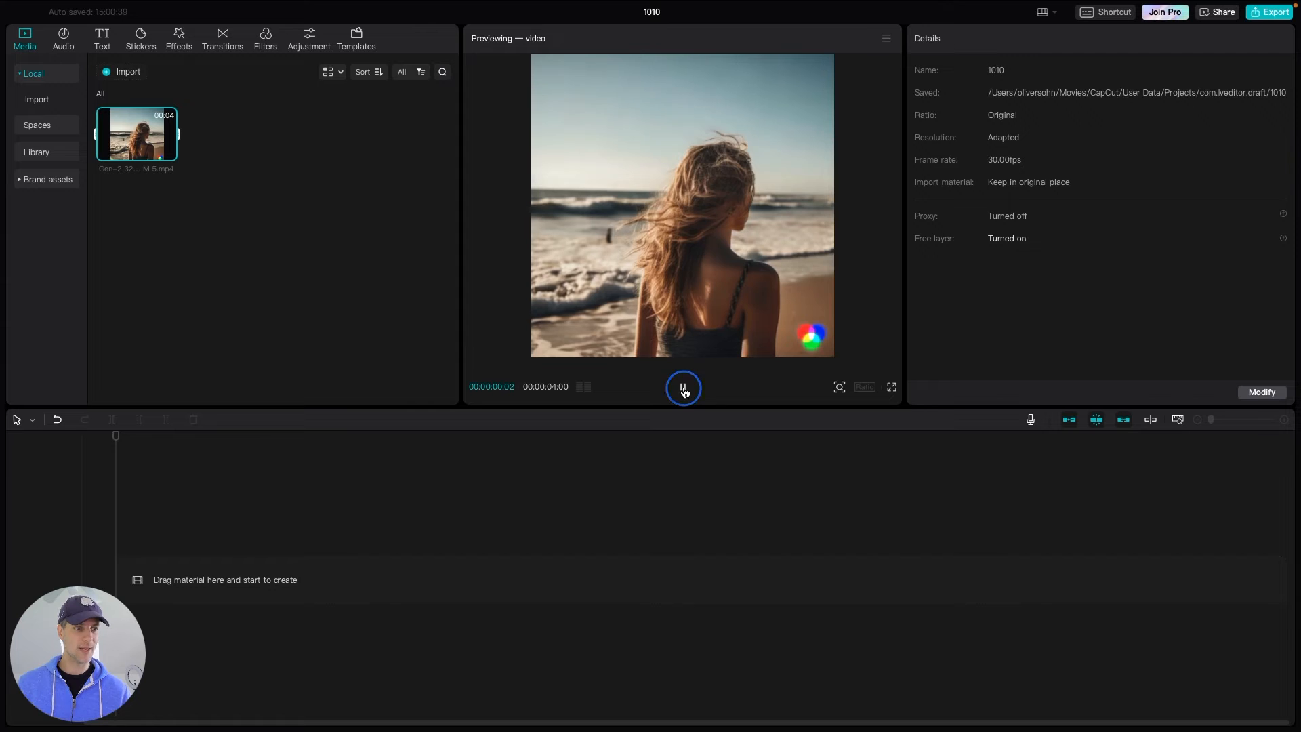
{"action": "left_click", "coordinate": [683, 388]}
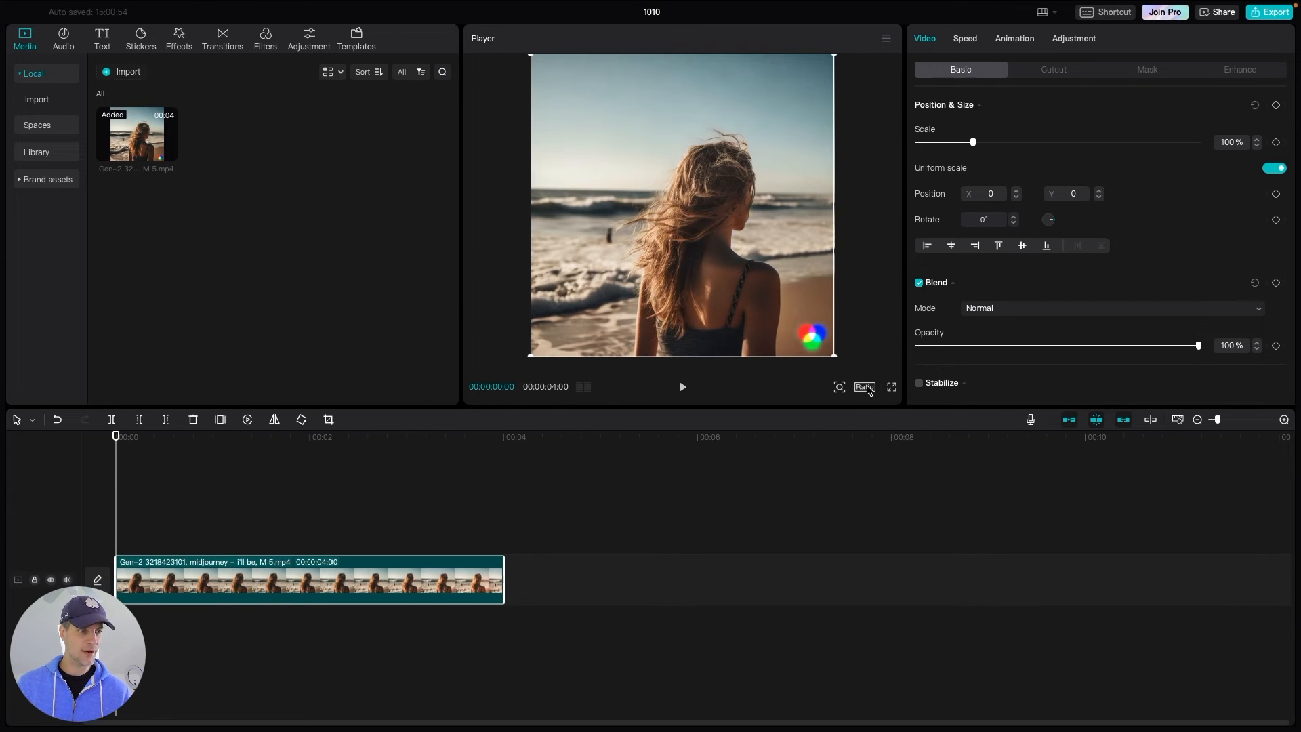
Change the project aspect ratio to vertical 9:16, letterboxing the beach clip.
{"action": "left_click", "coordinate": [865, 387]}
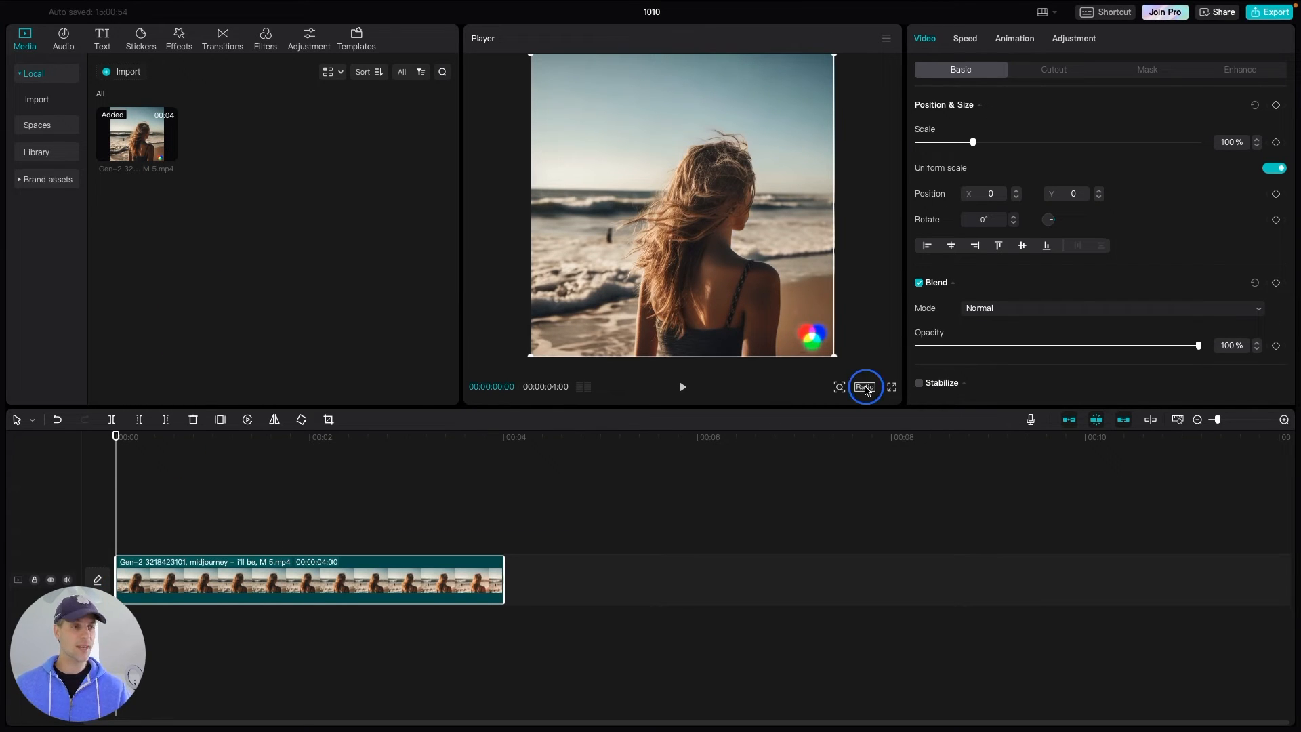
{"action": "left_click", "coordinate": [865, 387]}
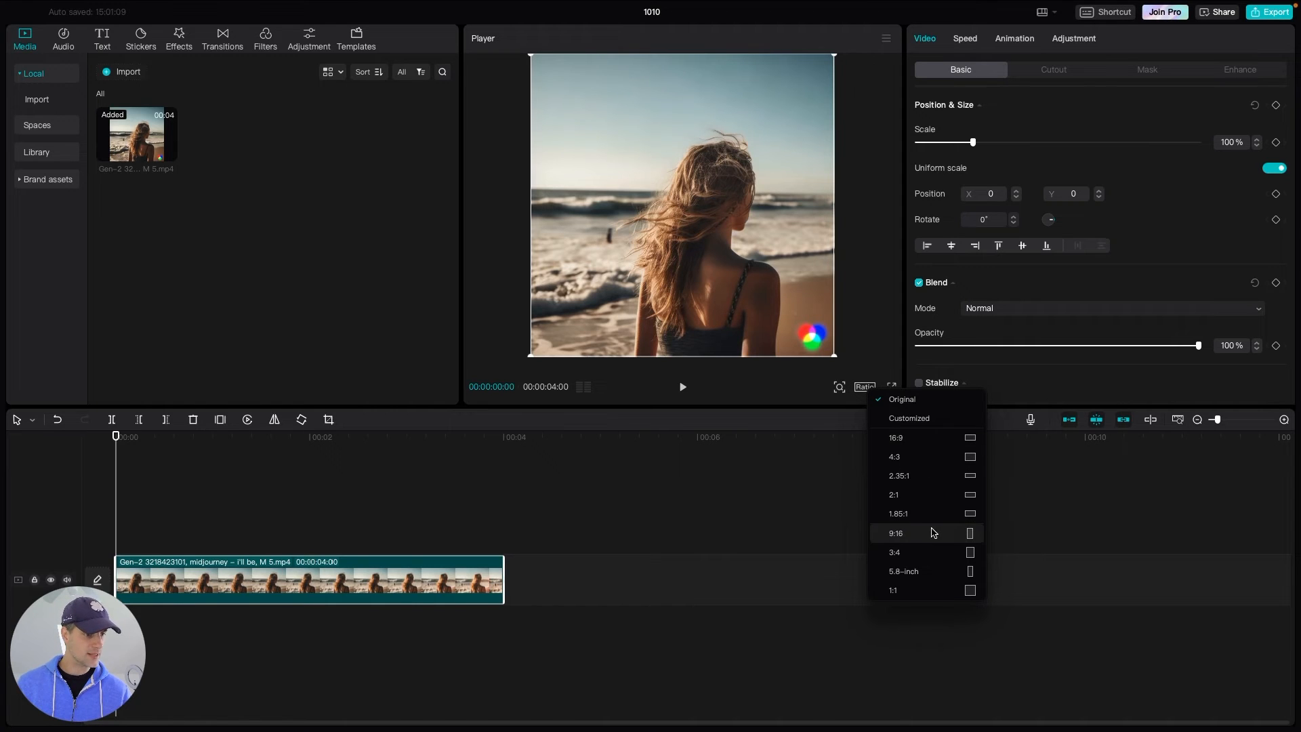
{"action": "left_click", "coordinate": [896, 532]}
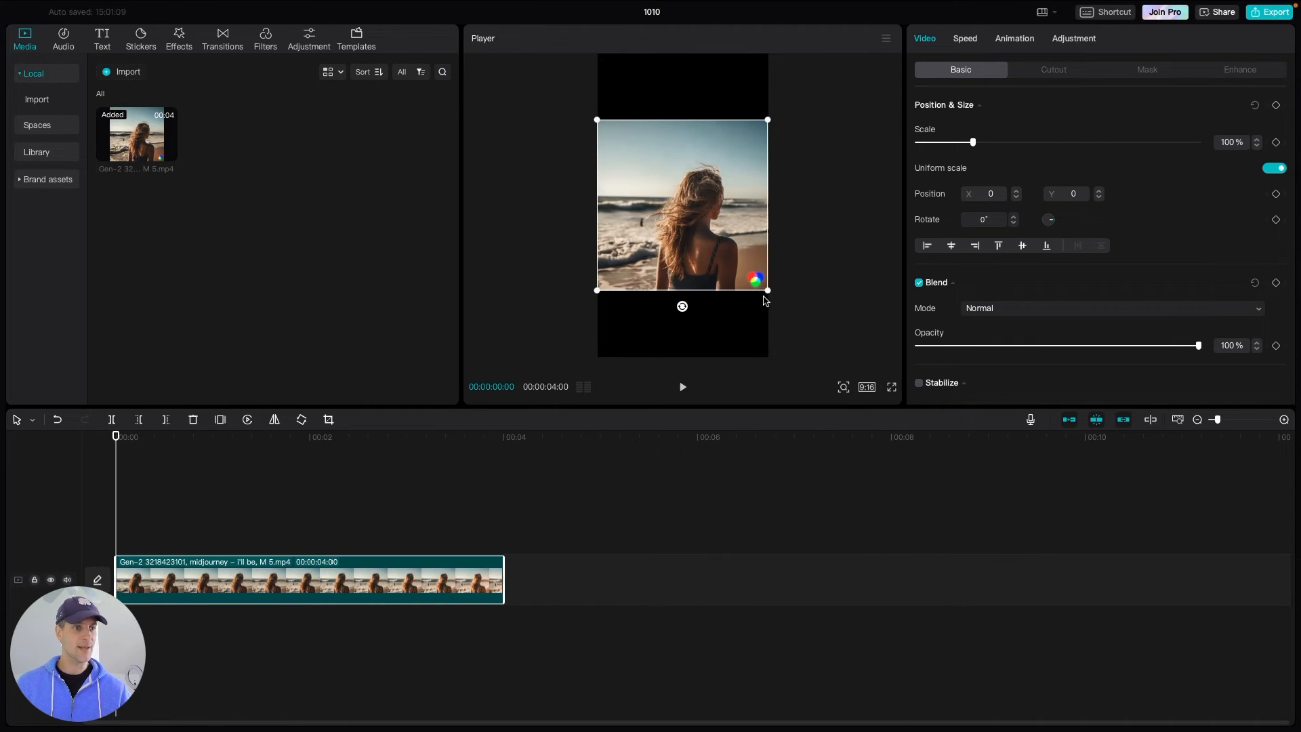